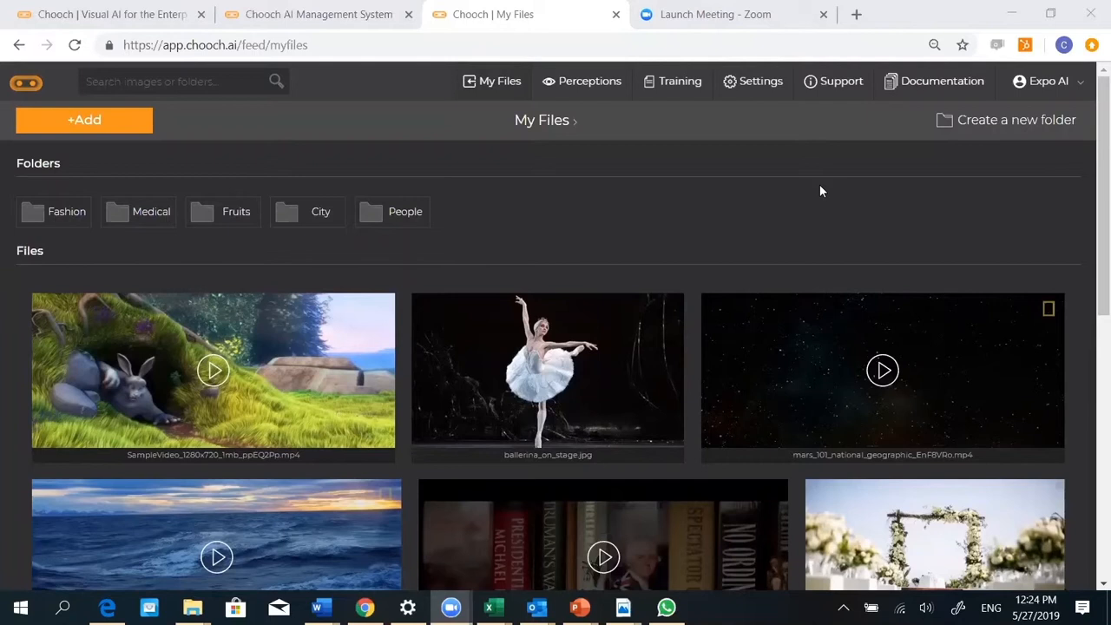
pyautogui.moveTo(559, 189)
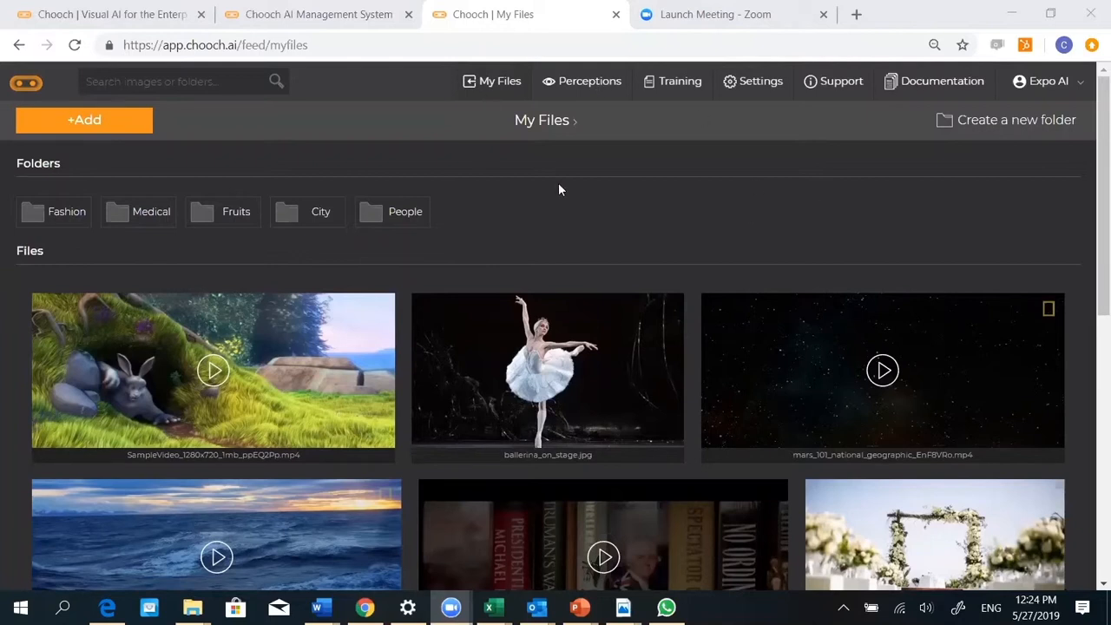
pyautogui.moveTo(598, 91)
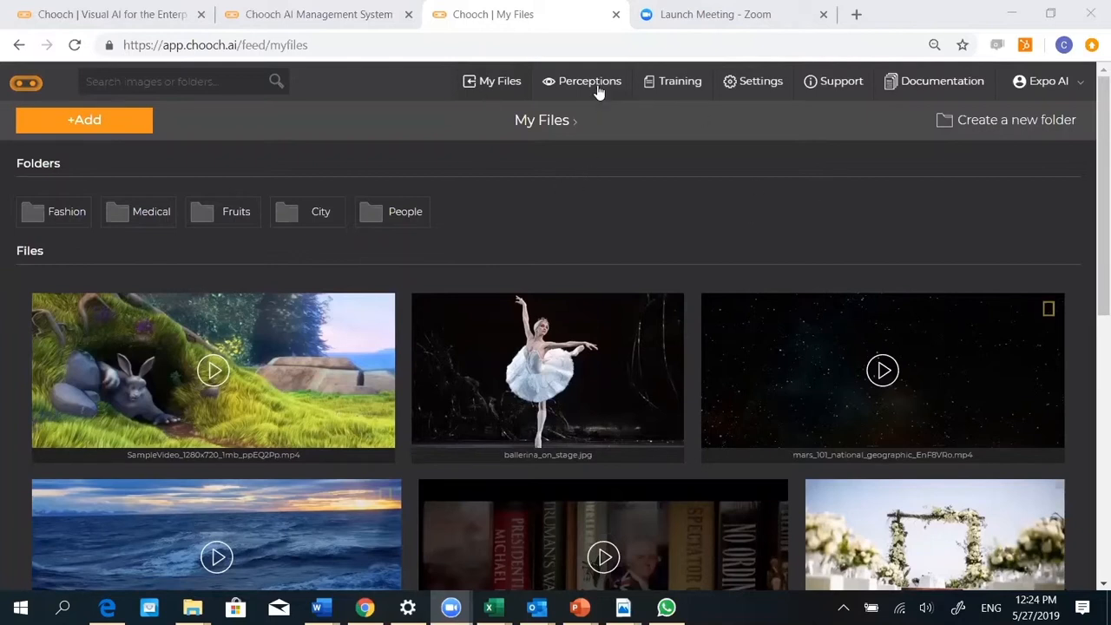
# Show the Medical perceptions list from the Perceptions menu
pyautogui.click(590, 81)
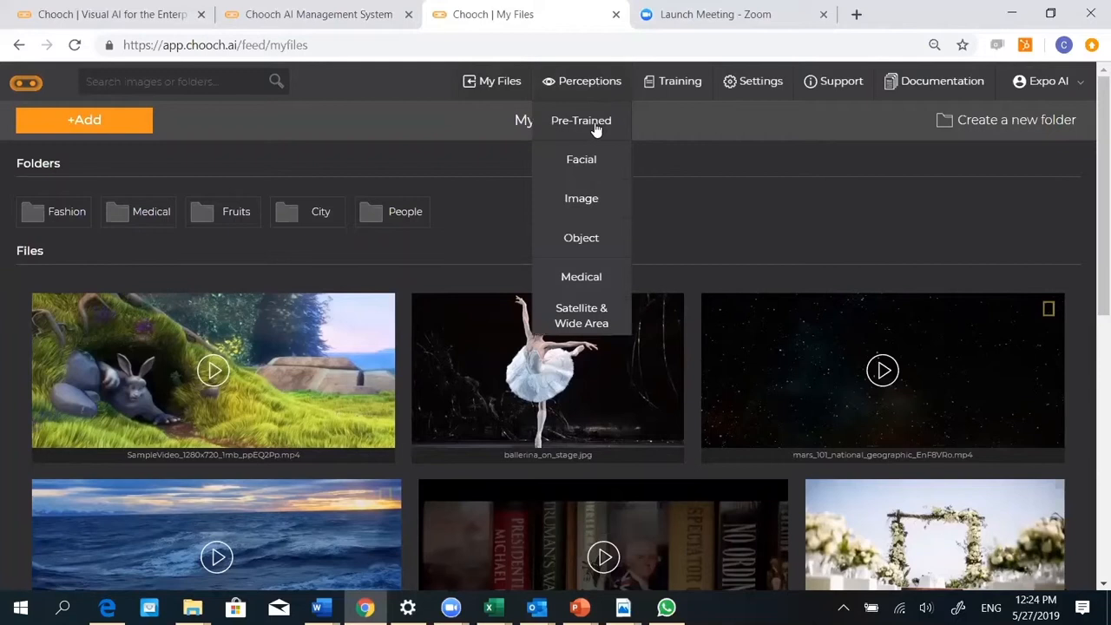
pyautogui.moveTo(582, 276)
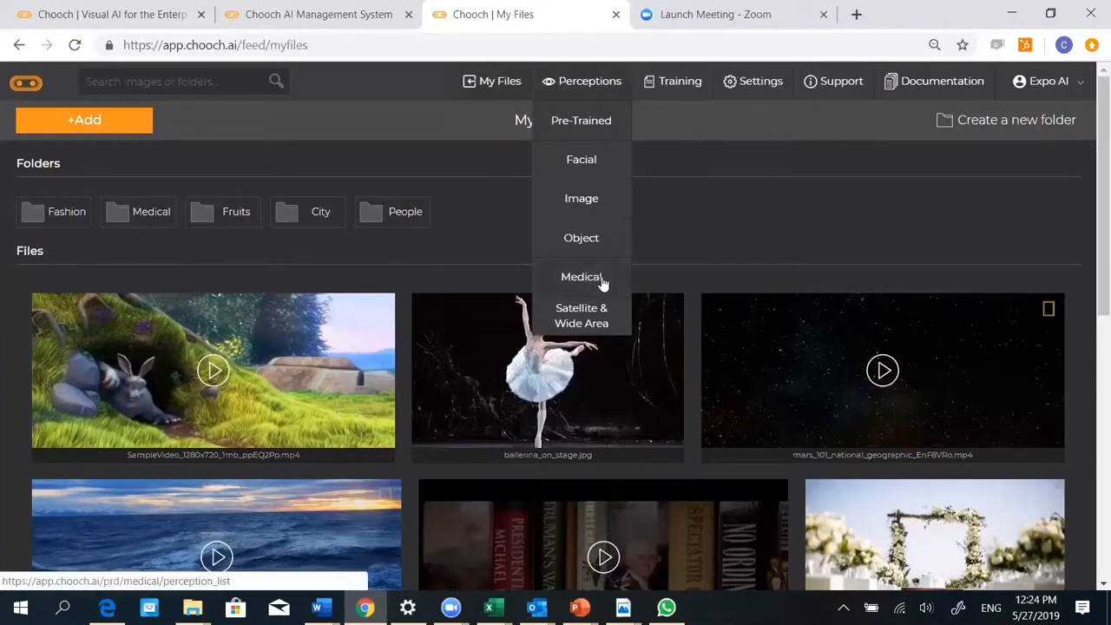
pyautogui.click(581, 276)
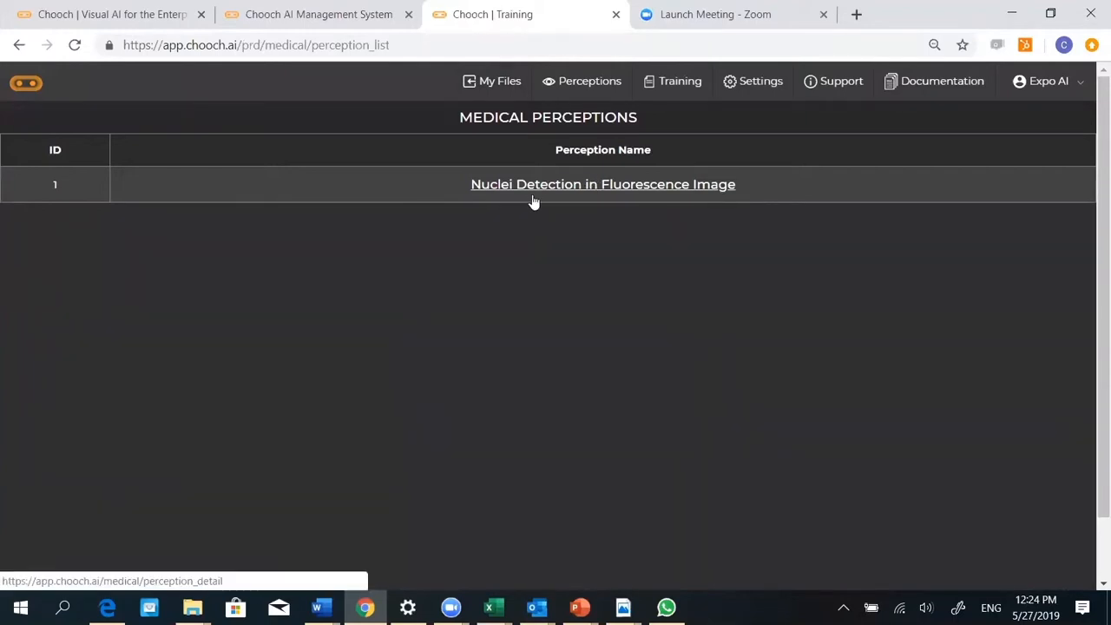
# Open 'Nuclei Detection in Fluorescence Image' to view its four completed studies
pyautogui.click(602, 184)
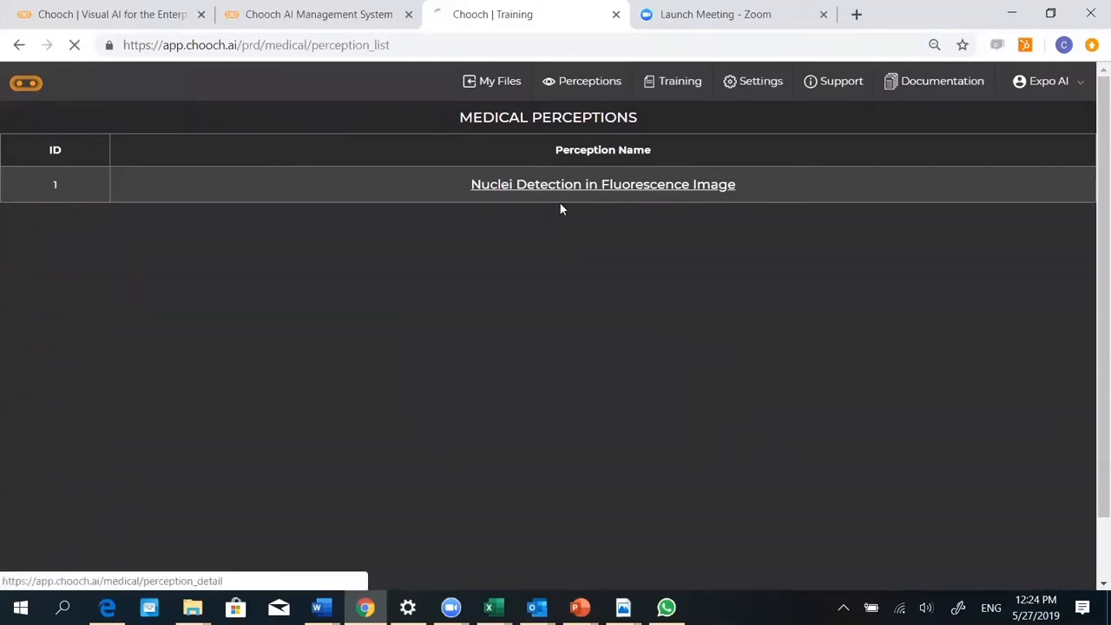
pyautogui.click(603, 184)
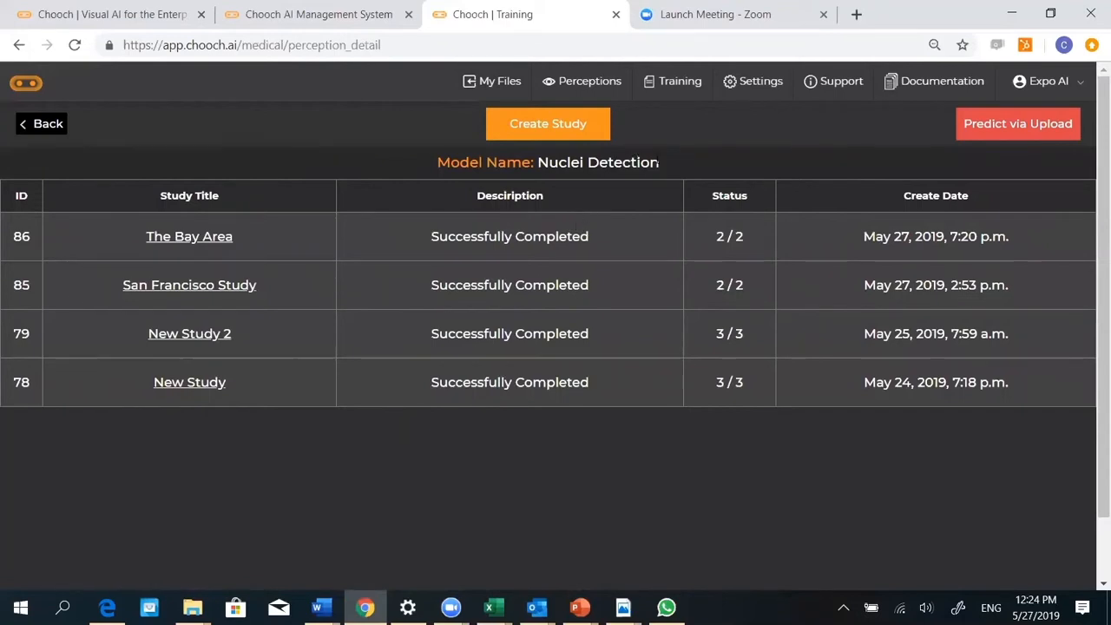
pyautogui.moveTo(663, 176)
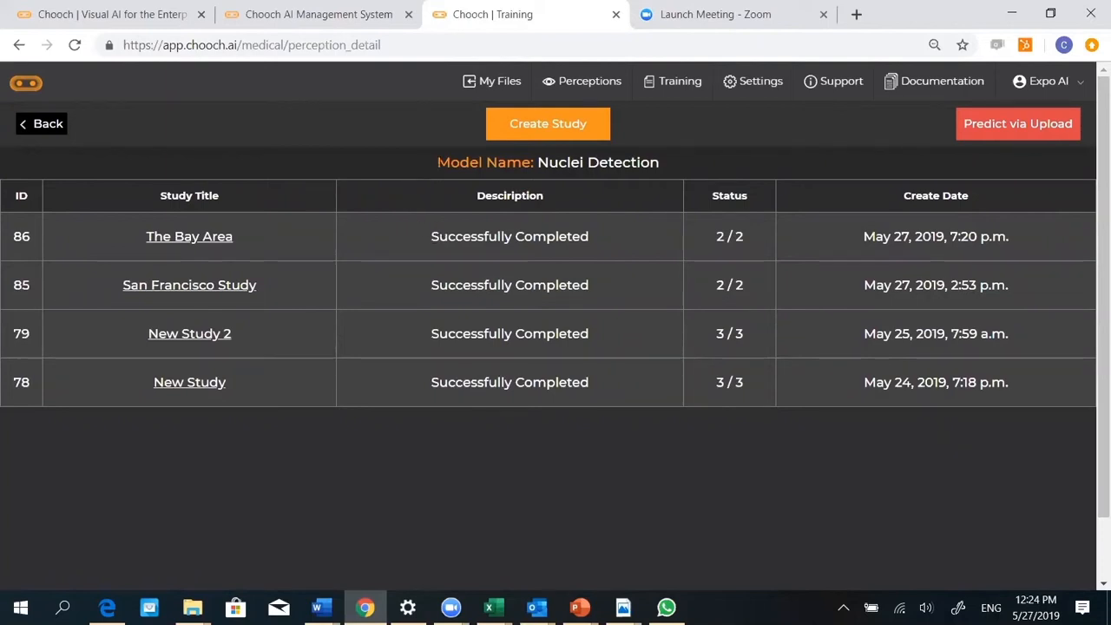
pyautogui.moveTo(686, 160)
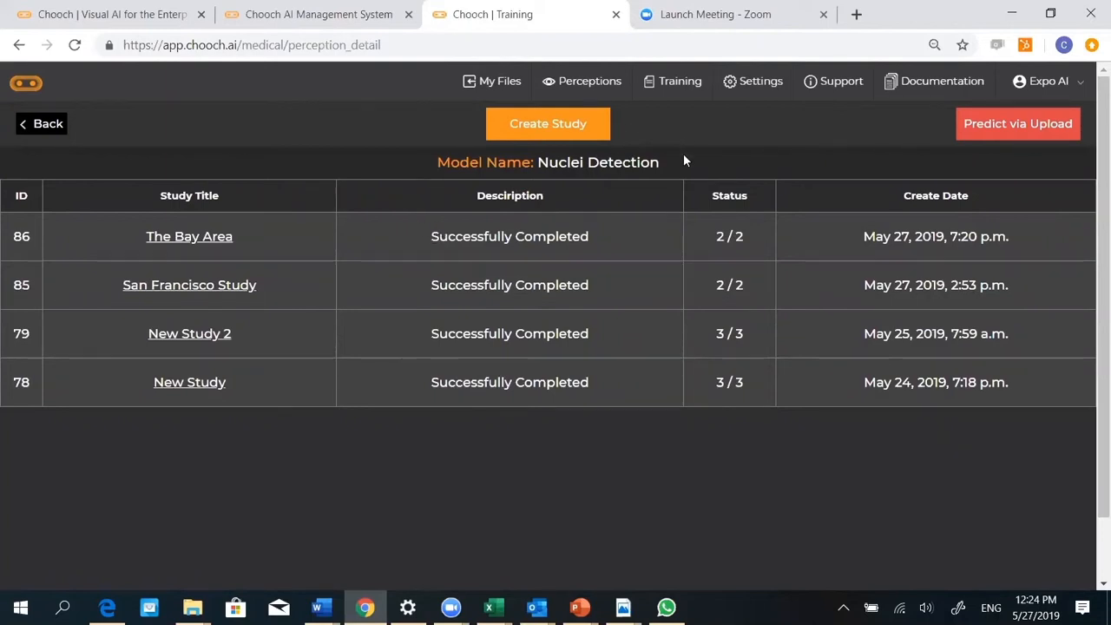
pyautogui.moveTo(660, 142)
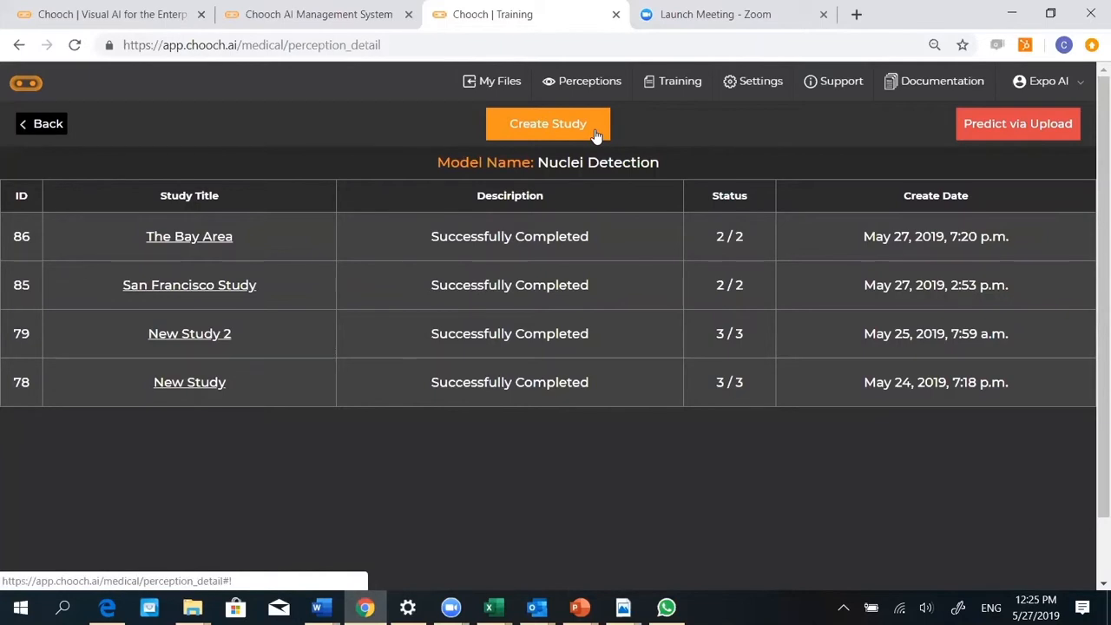
# Create a new study named 'Study 10' and begin selecting its images
pyautogui.click(548, 124)
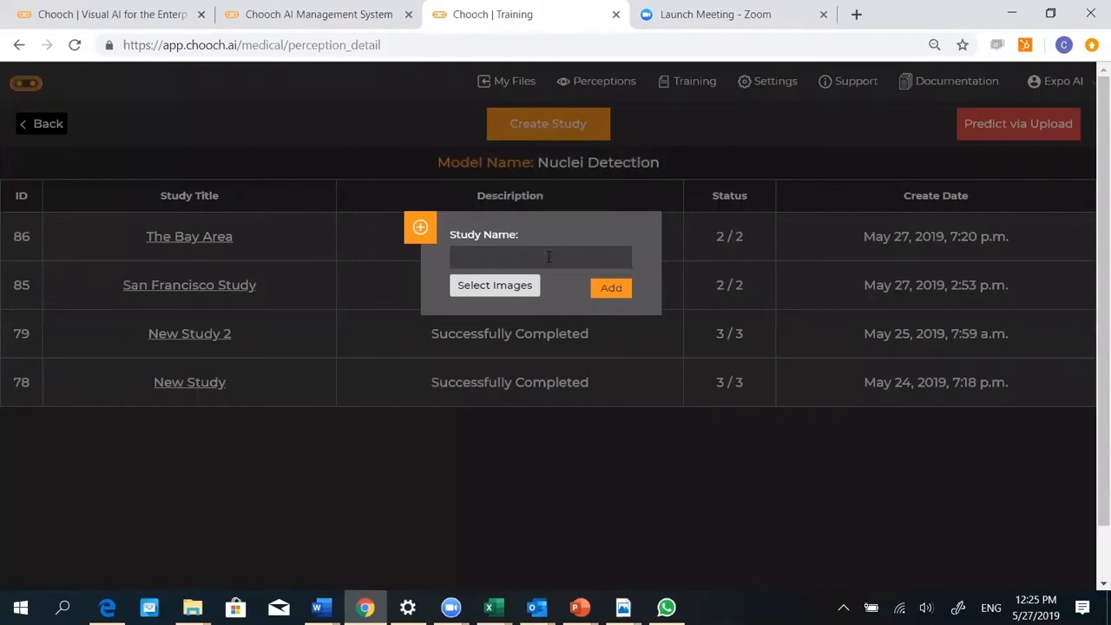
pyautogui.click(540, 257)
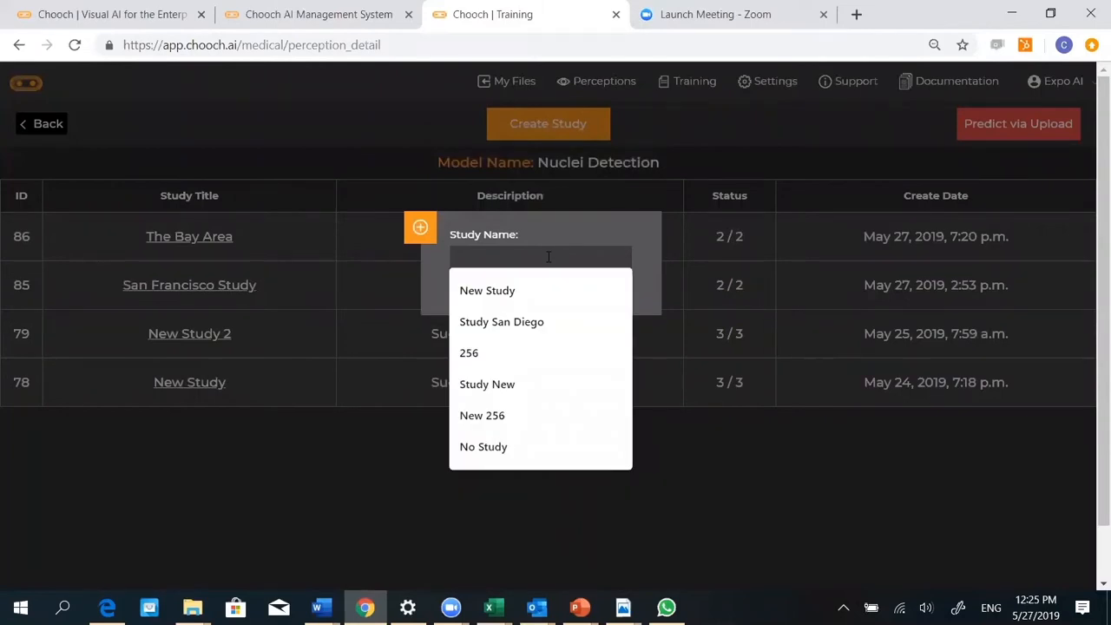
pyautogui.write('Study 10')
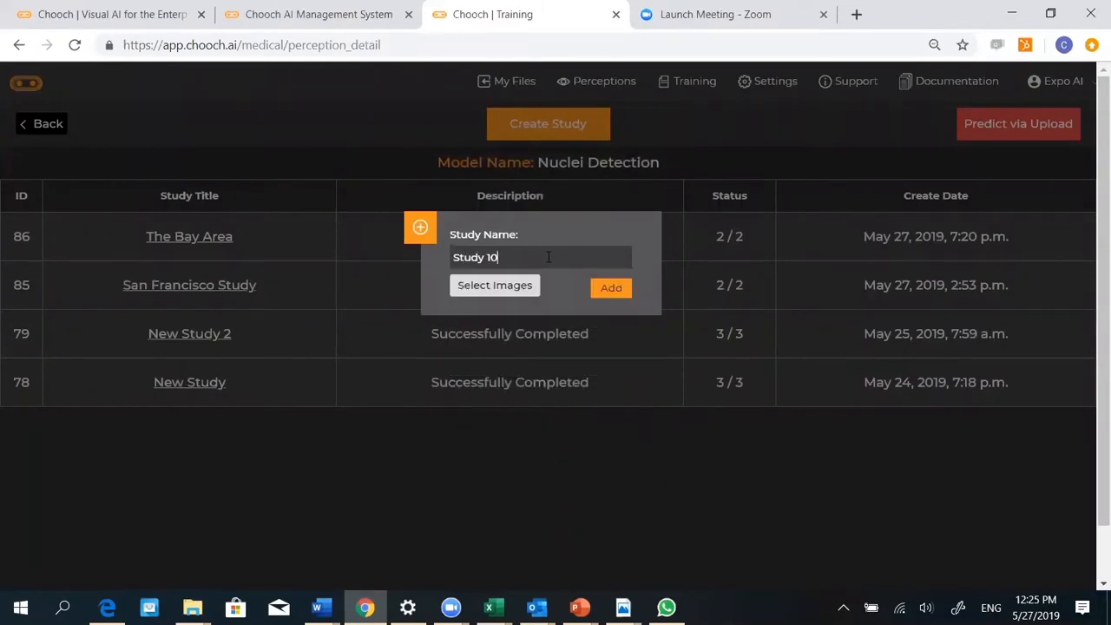
pyautogui.click(495, 285)
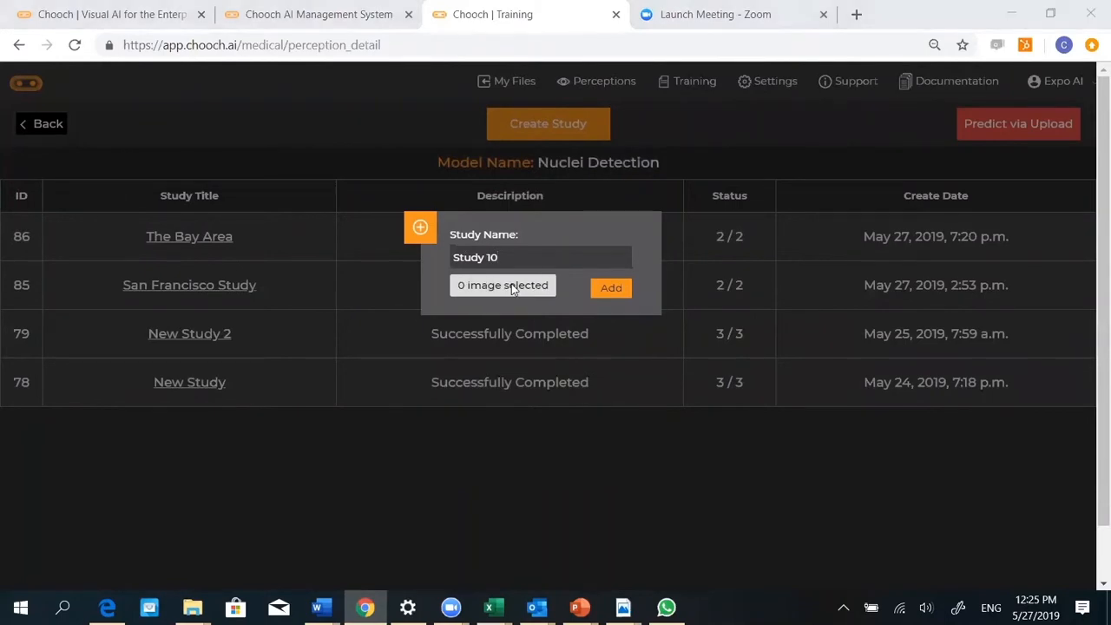
# Select CellImage_001.jpg and cell.png in the Cells folder
pyautogui.click(503, 285)
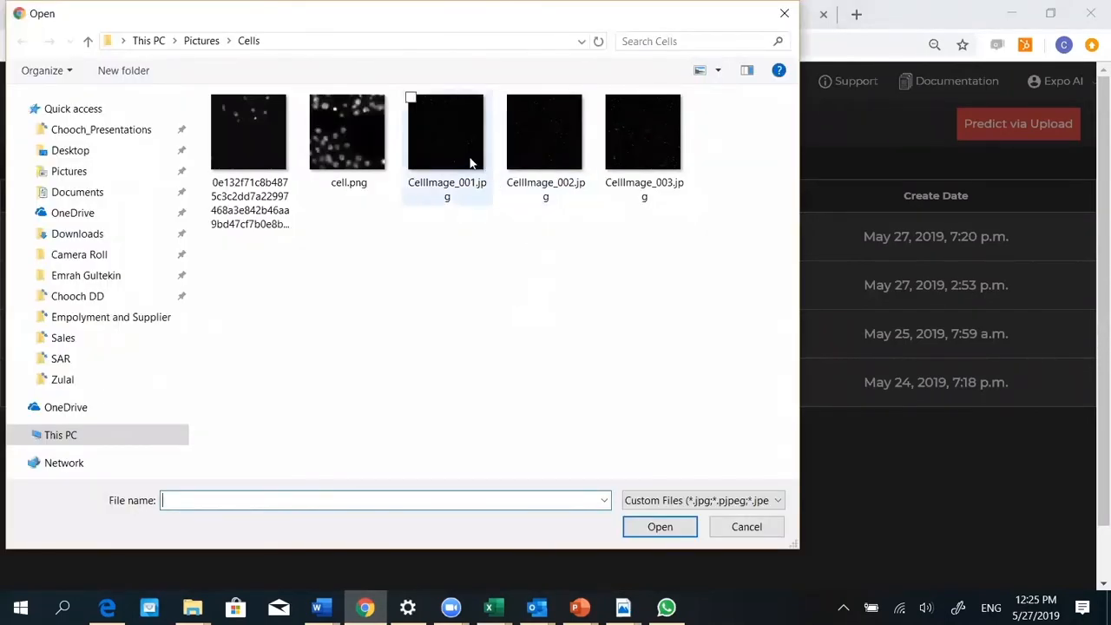
pyautogui.moveTo(348, 139)
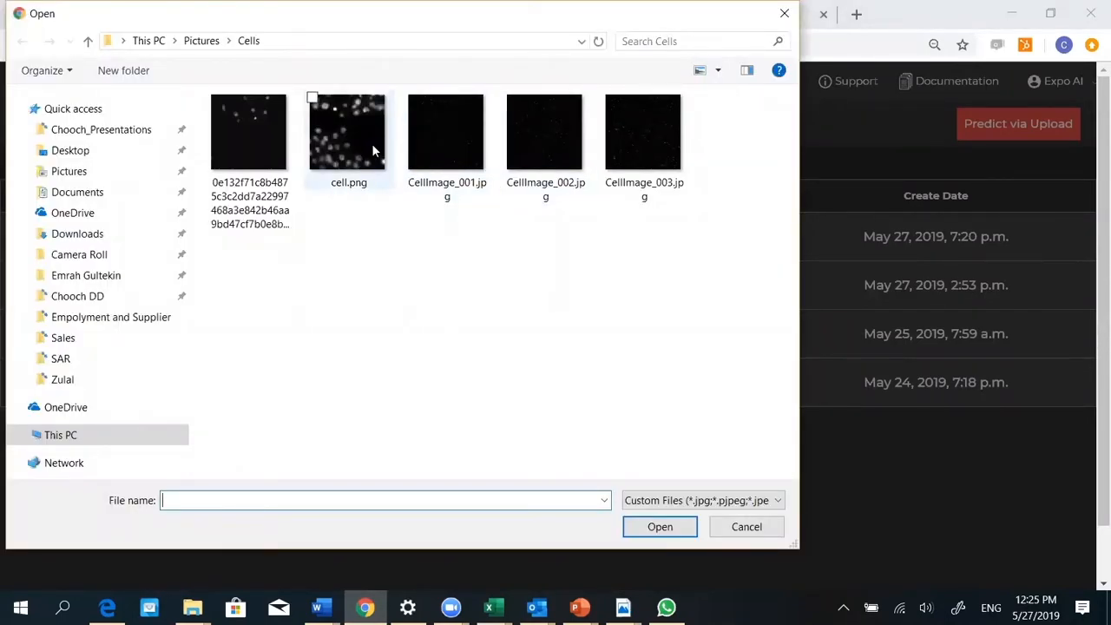
pyautogui.click(447, 131)
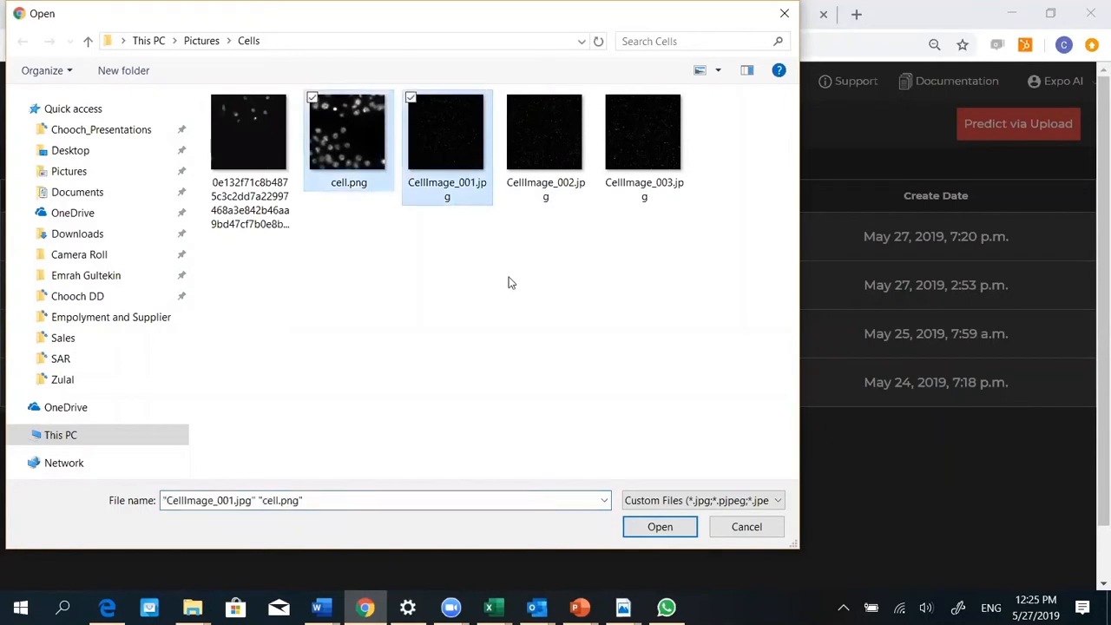
pyautogui.moveTo(521, 282)
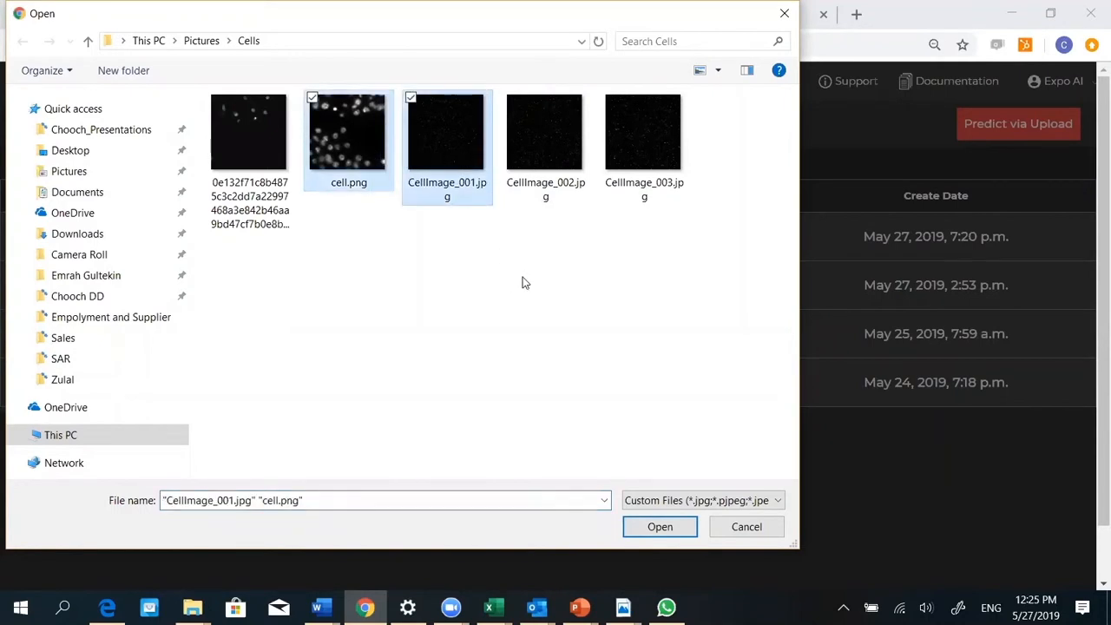
# Confirm the two images and create Study 10 so predictions start running
pyautogui.click(660, 526)
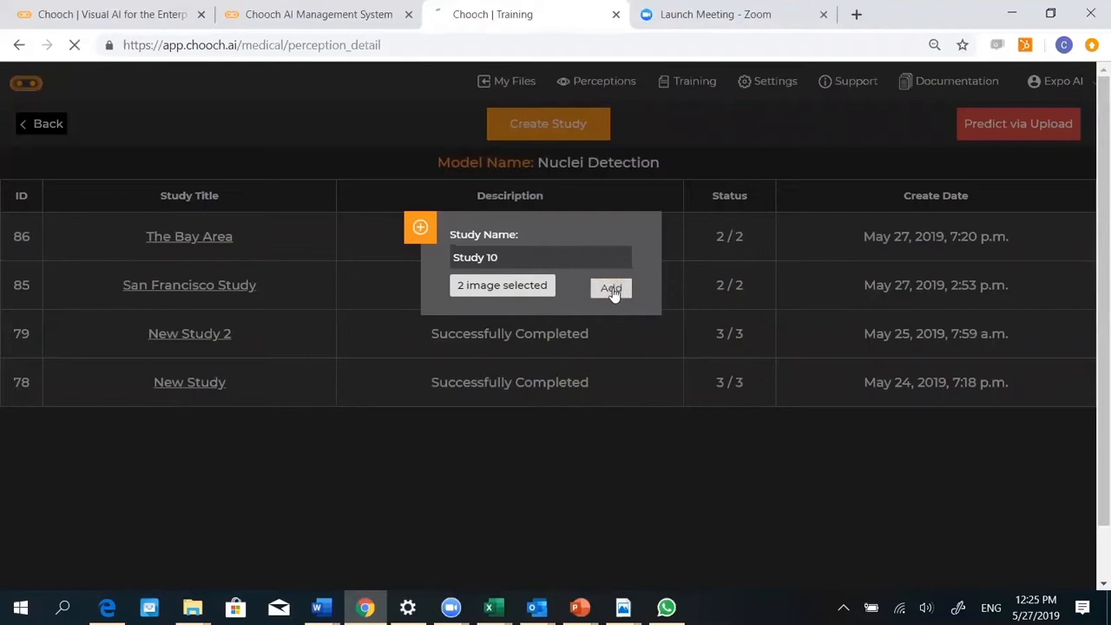
pyautogui.click(612, 287)
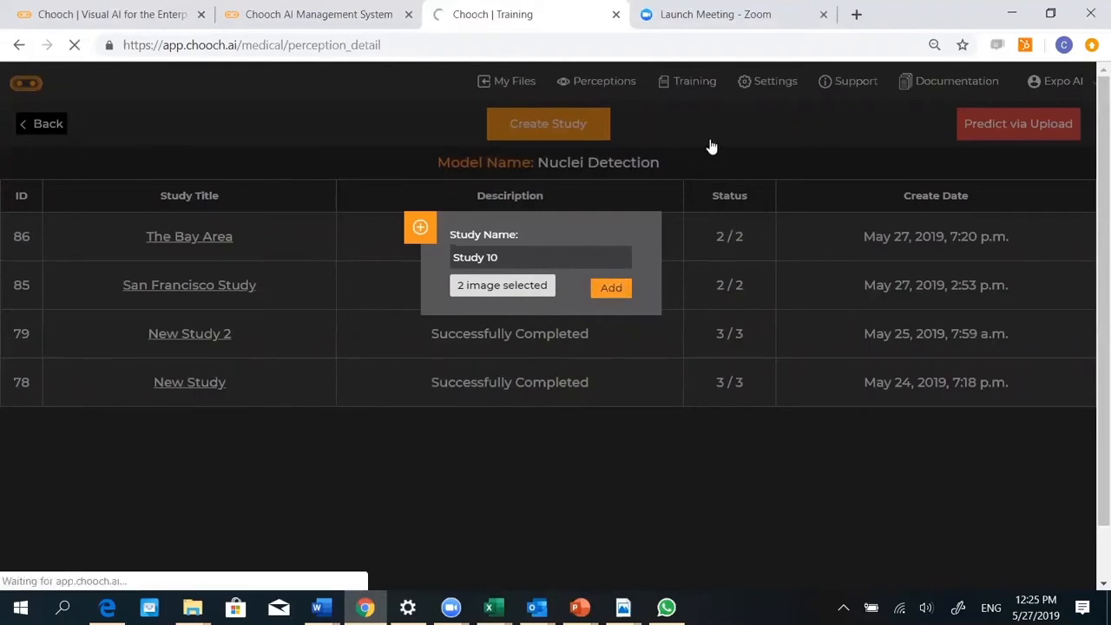
pyautogui.click(611, 287)
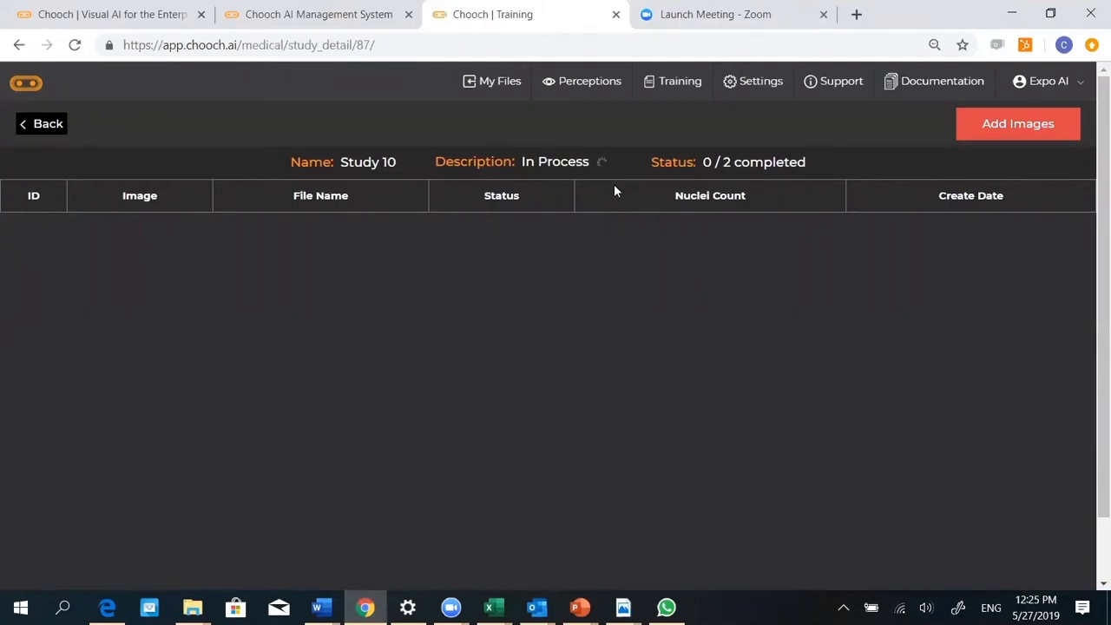
pyautogui.moveTo(472, 184)
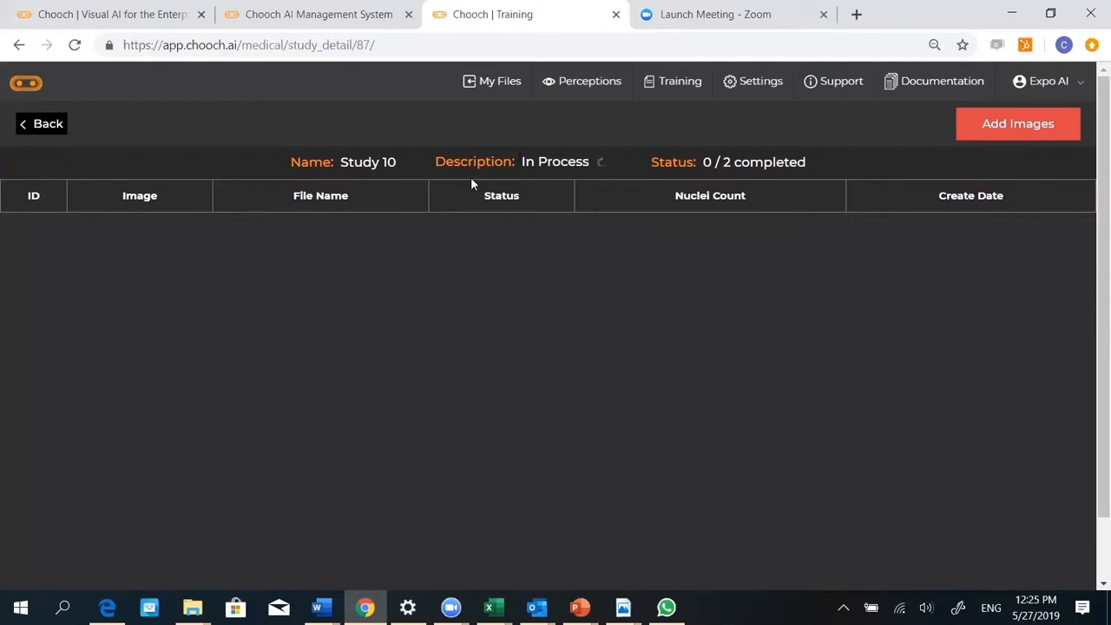
pyautogui.moveTo(584, 238)
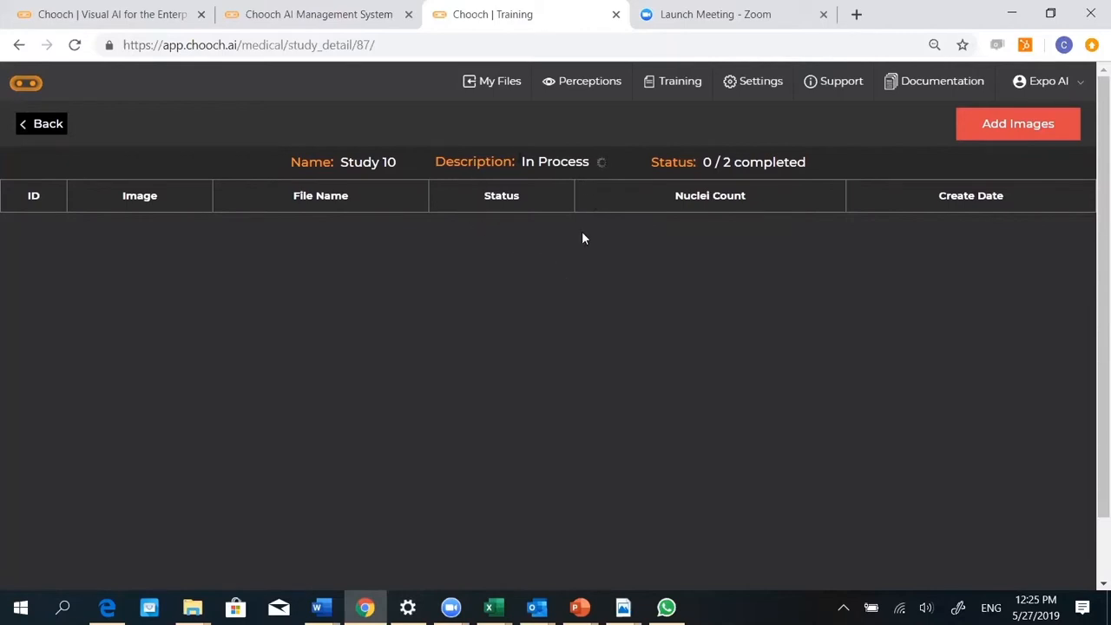
pyautogui.moveTo(489, 244)
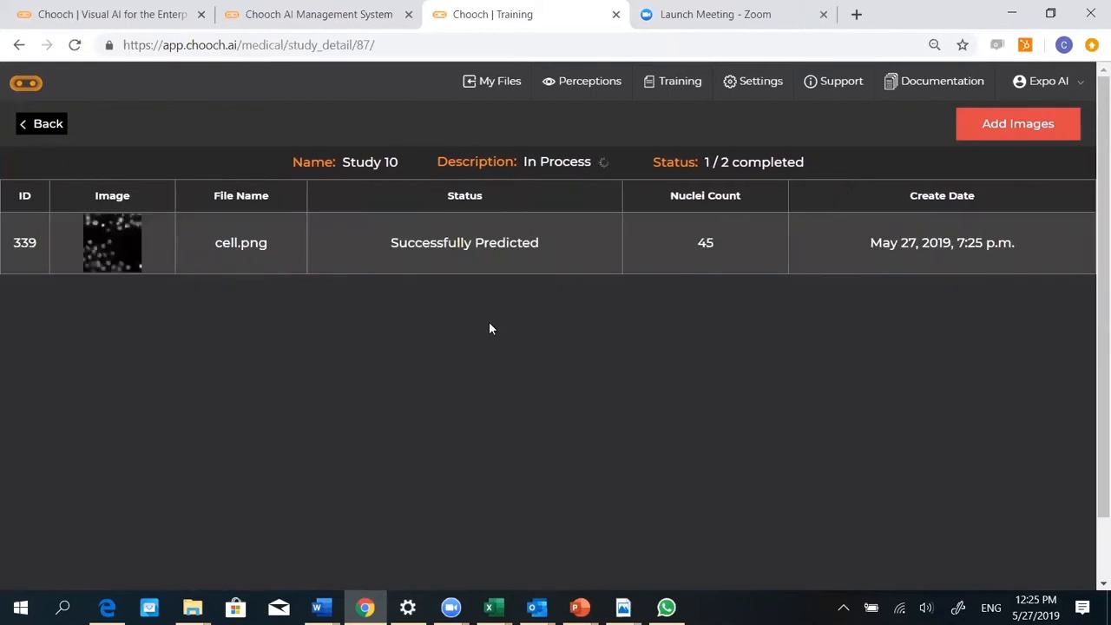
pyautogui.moveTo(142, 281)
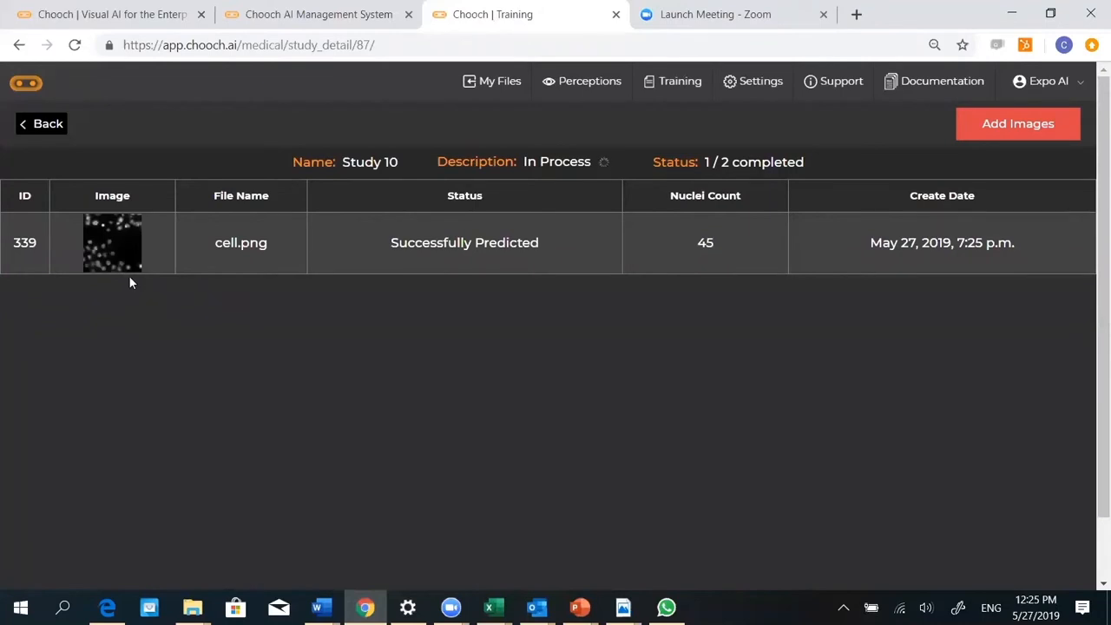
pyautogui.moveTo(304, 279)
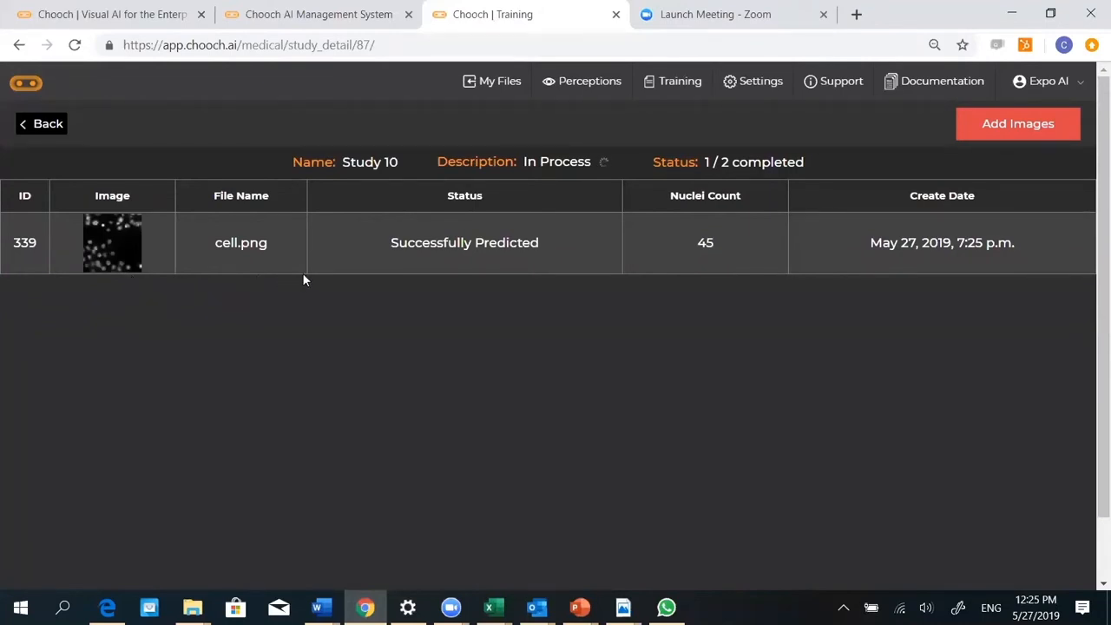
pyautogui.moveTo(725, 236)
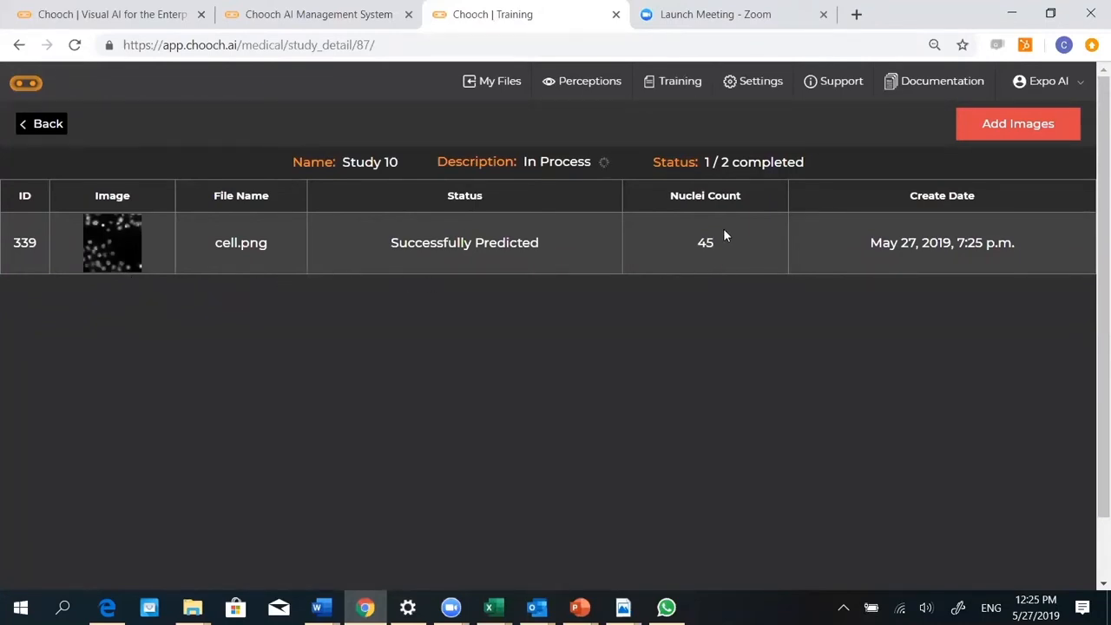
pyautogui.moveTo(711, 280)
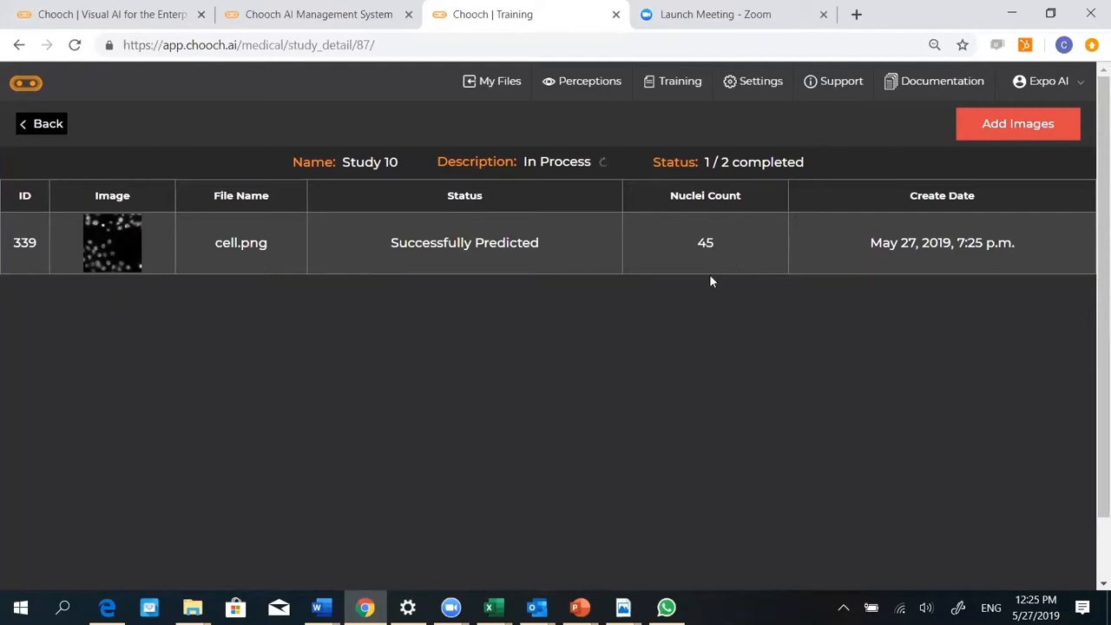
pyautogui.moveTo(113, 242)
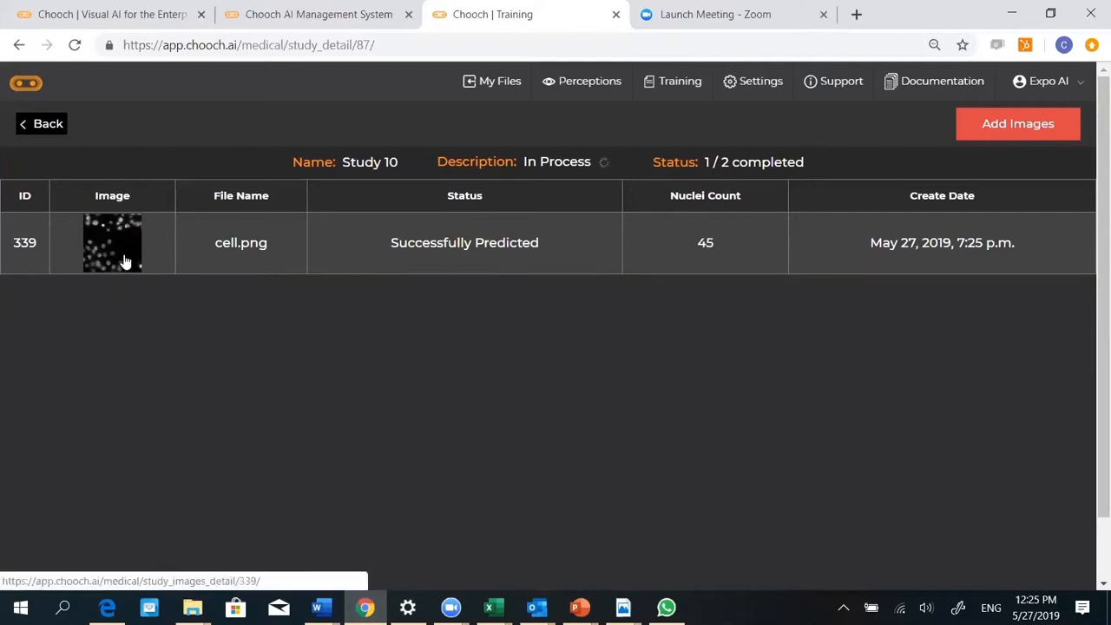
pyautogui.click(112, 243)
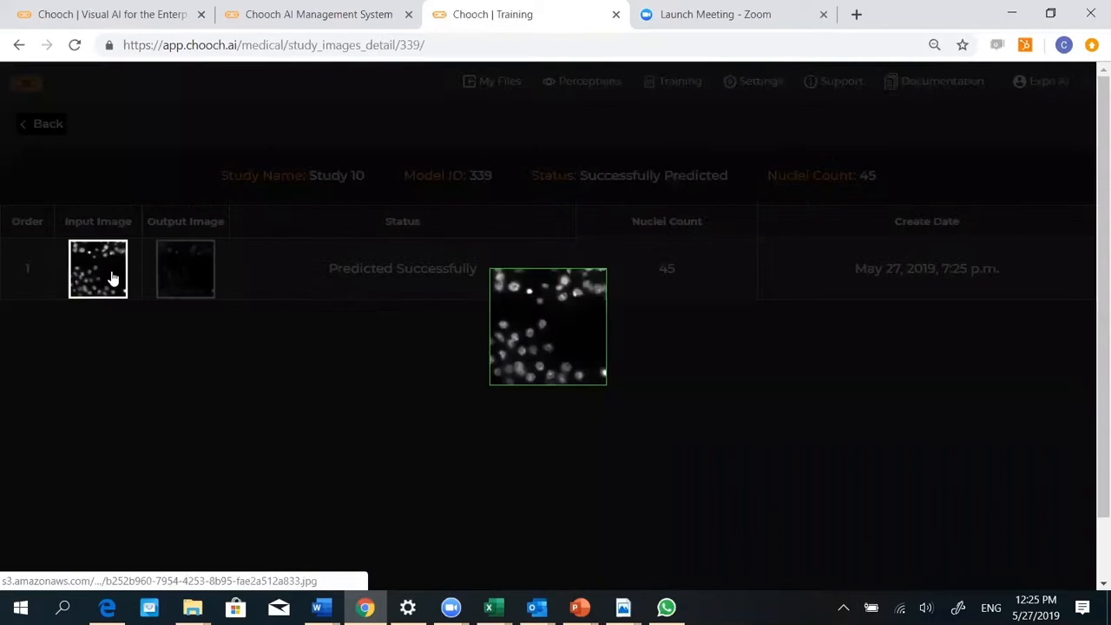
pyautogui.moveTo(98, 269)
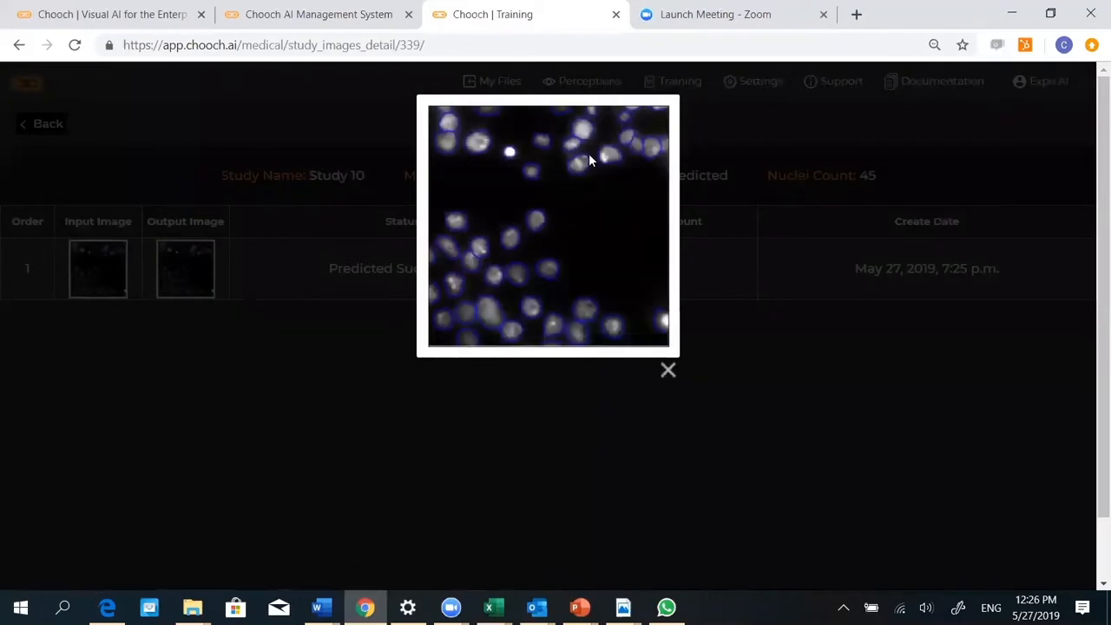
pyautogui.moveTo(660, 304)
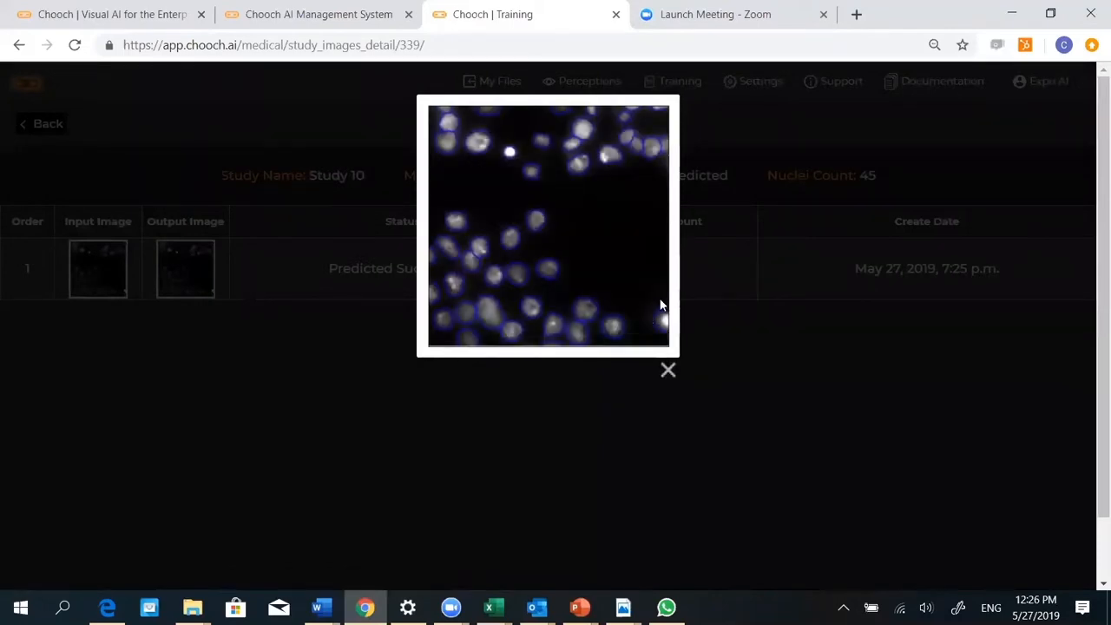
pyautogui.moveTo(617, 350)
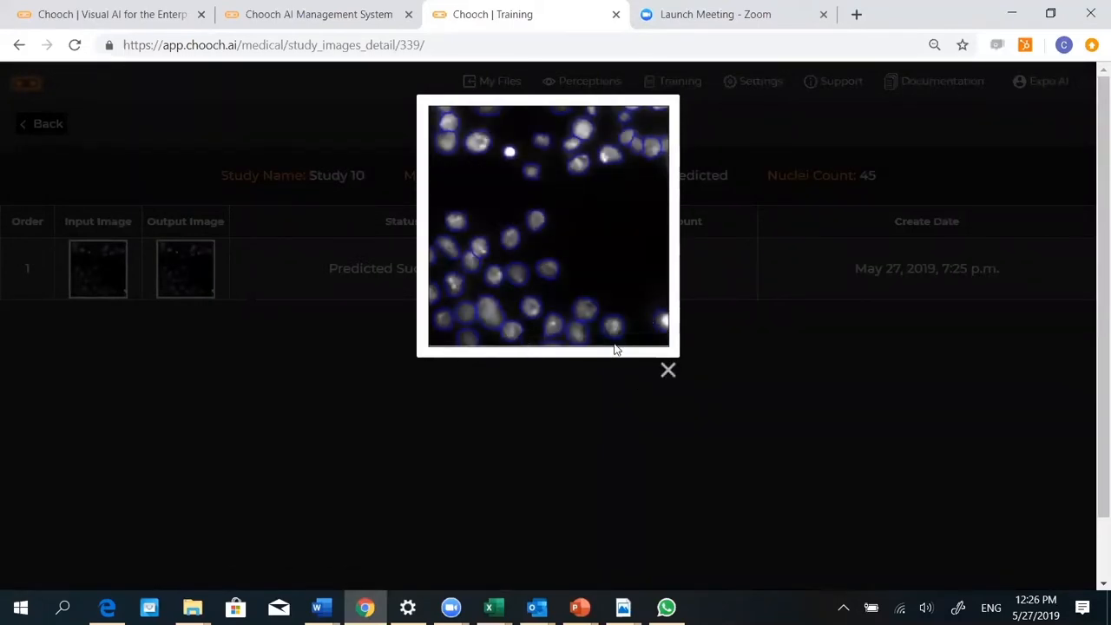
pyautogui.moveTo(669, 371)
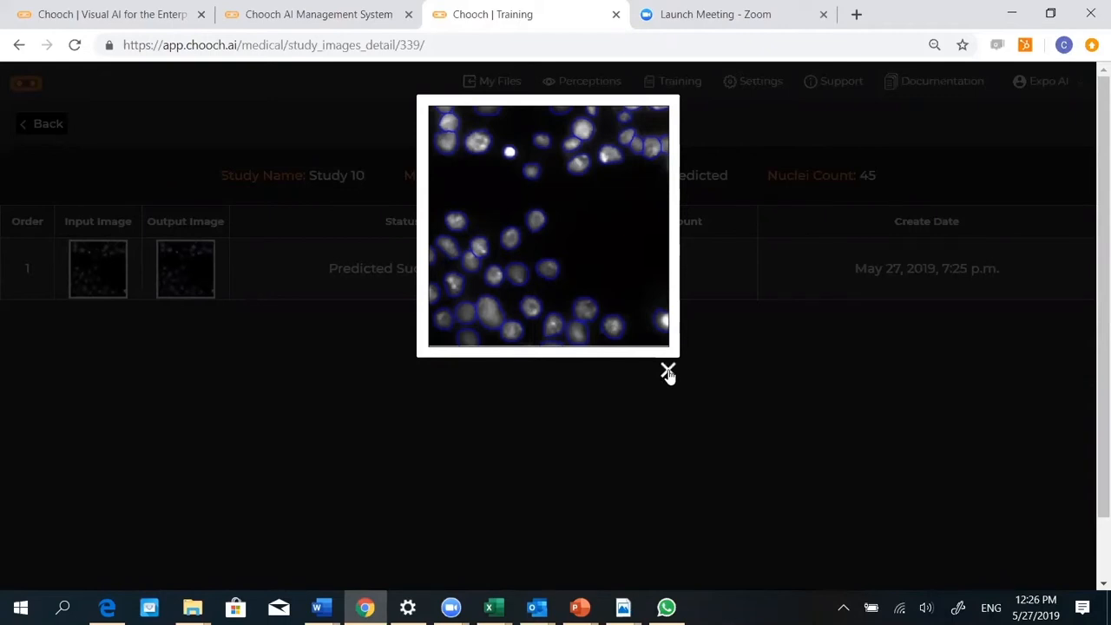
pyautogui.click(667, 370)
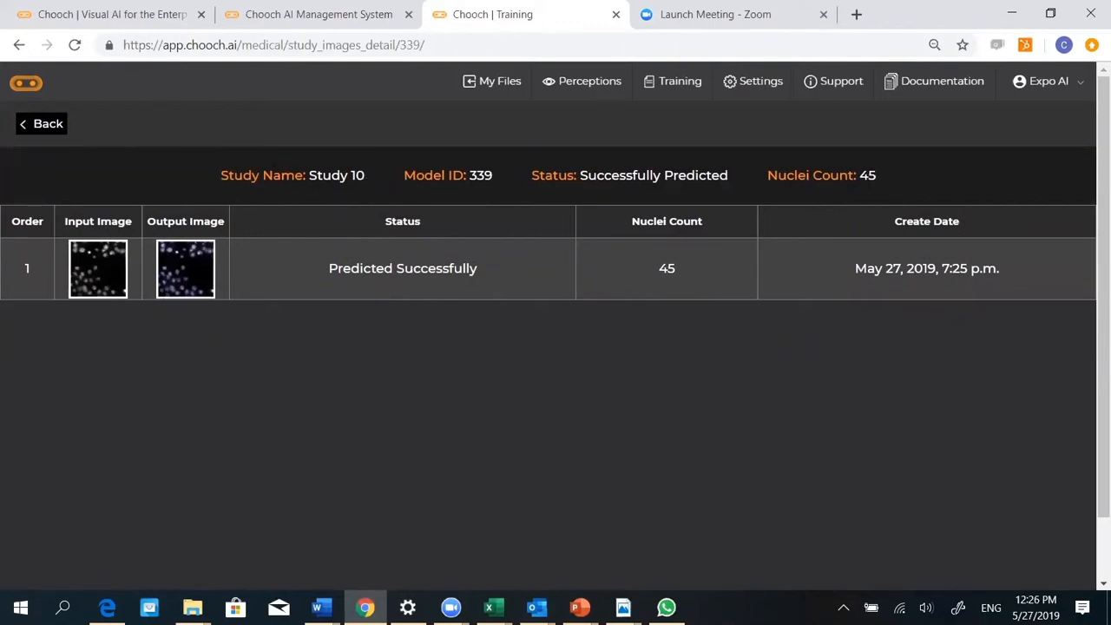
pyautogui.click(42, 124)
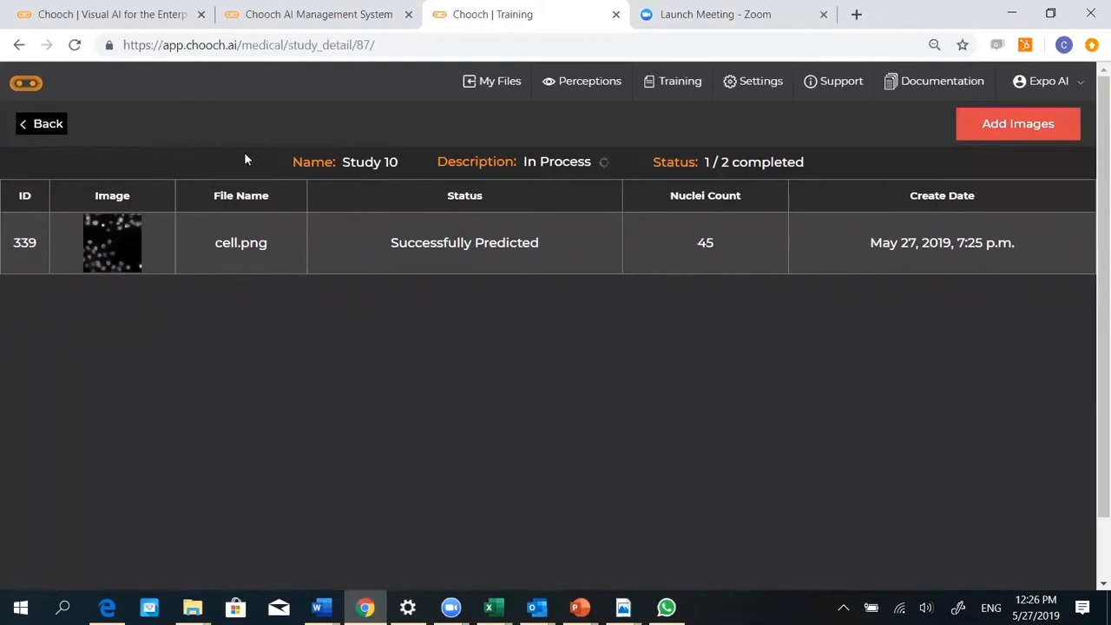
pyautogui.moveTo(643, 223)
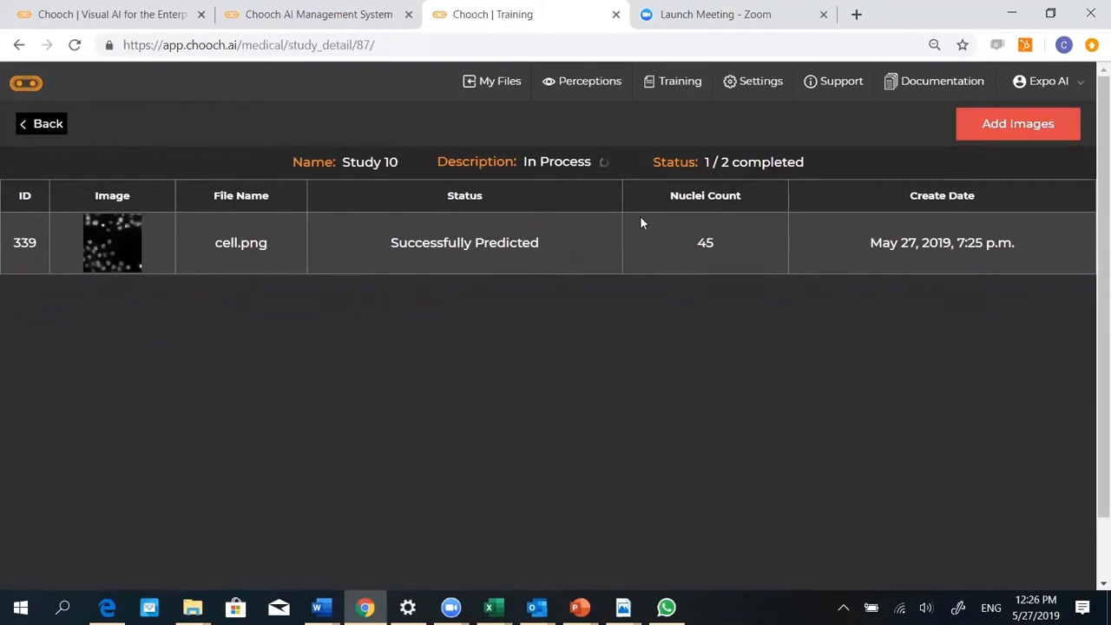
pyautogui.moveTo(313, 200)
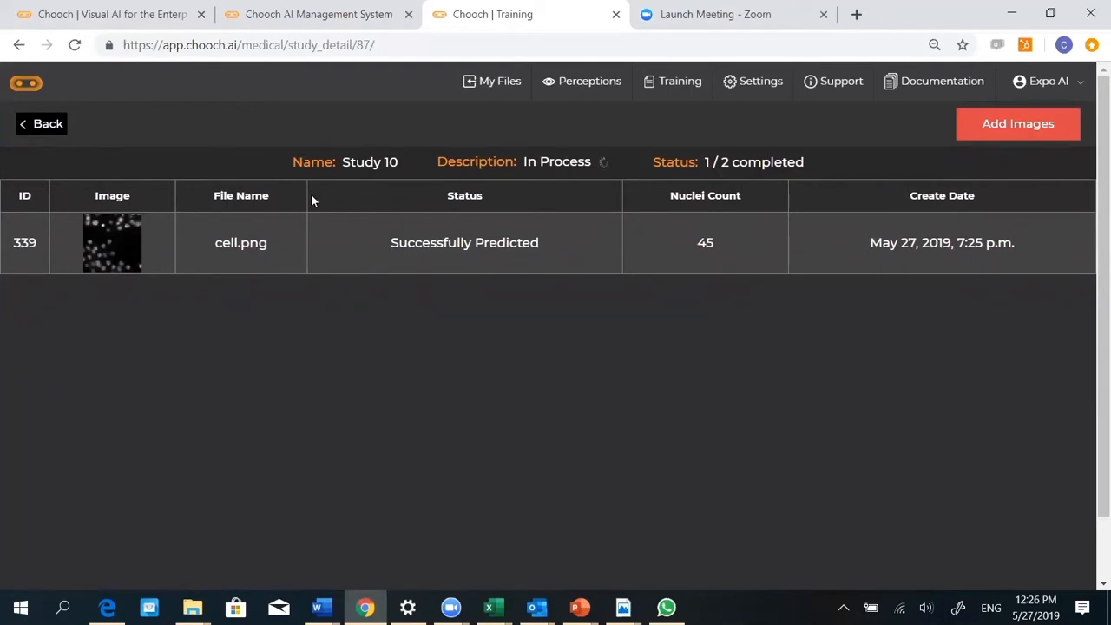
pyautogui.moveTo(639, 199)
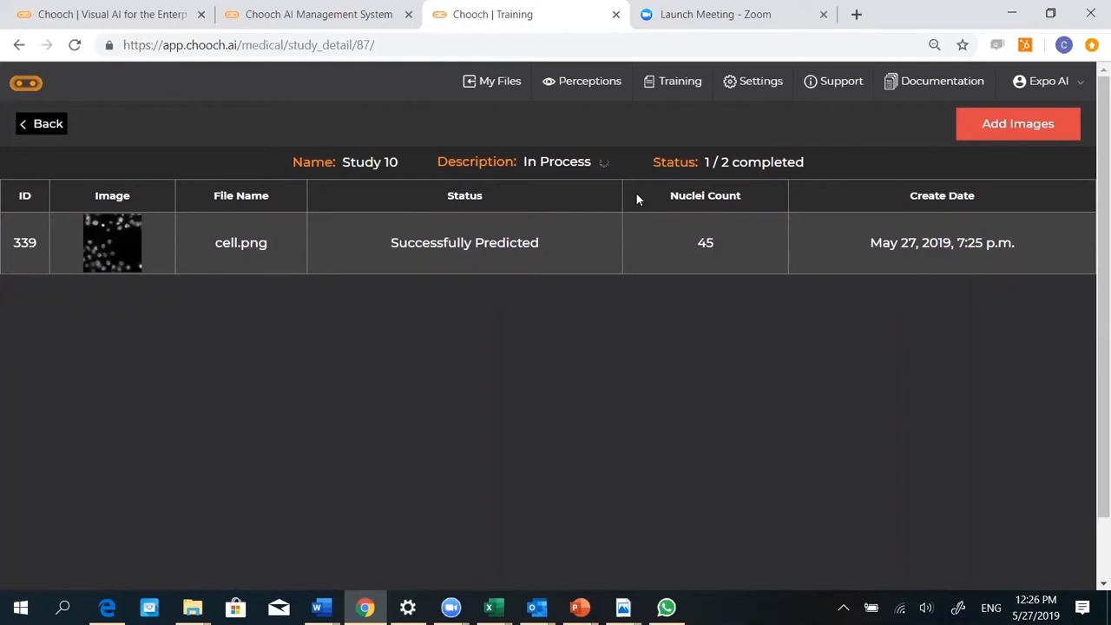
pyautogui.moveTo(348, 199)
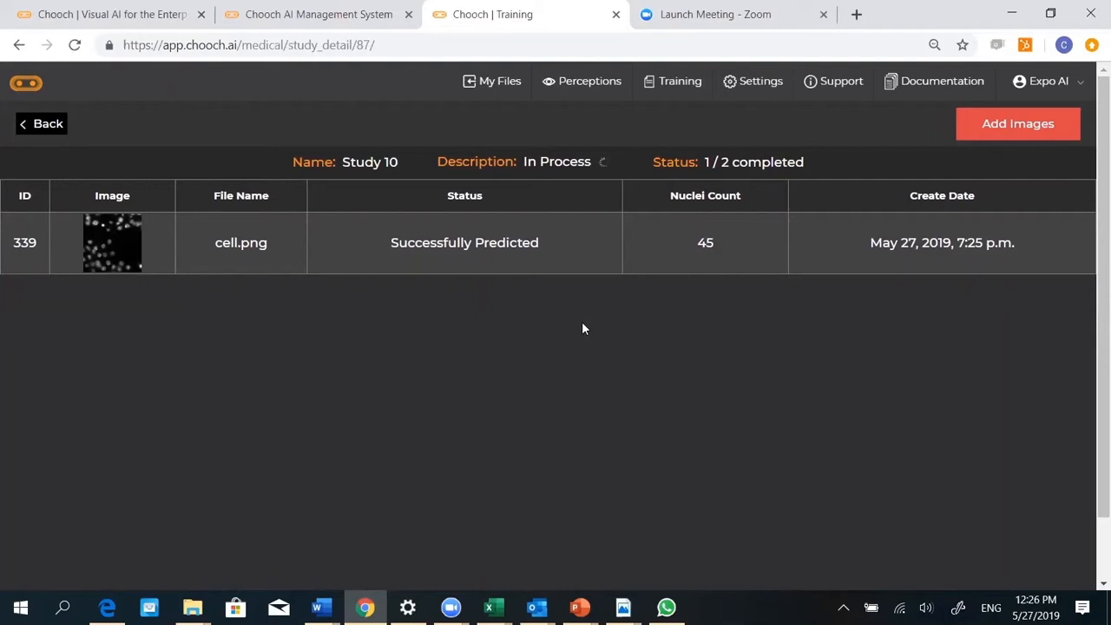
pyautogui.moveTo(510, 332)
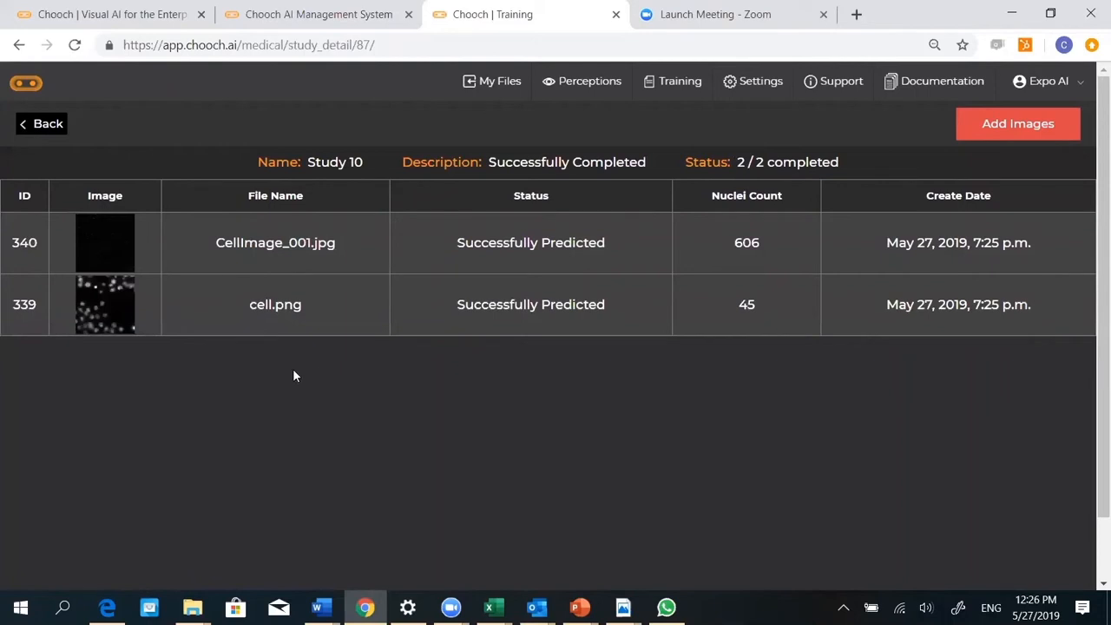
pyautogui.moveTo(189, 263)
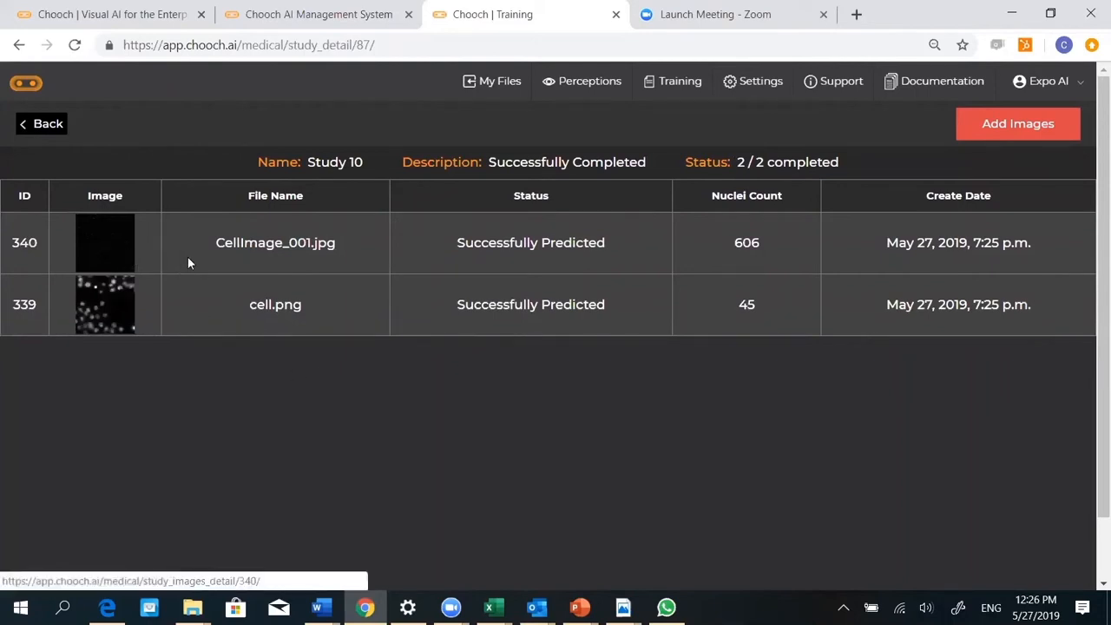
pyautogui.moveTo(515, 263)
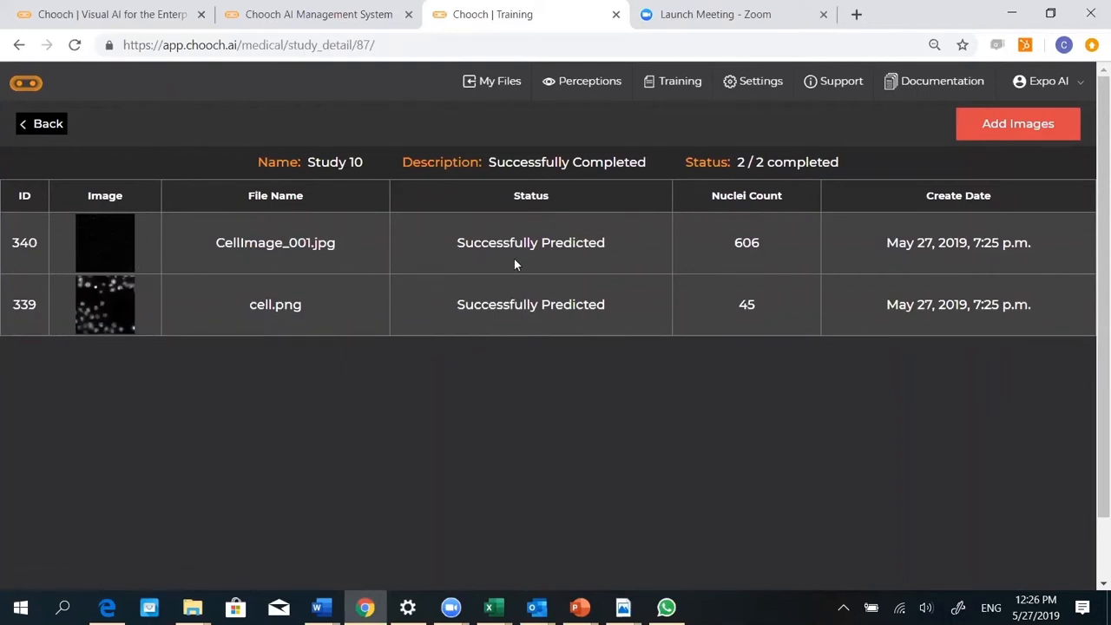
pyautogui.moveTo(721, 247)
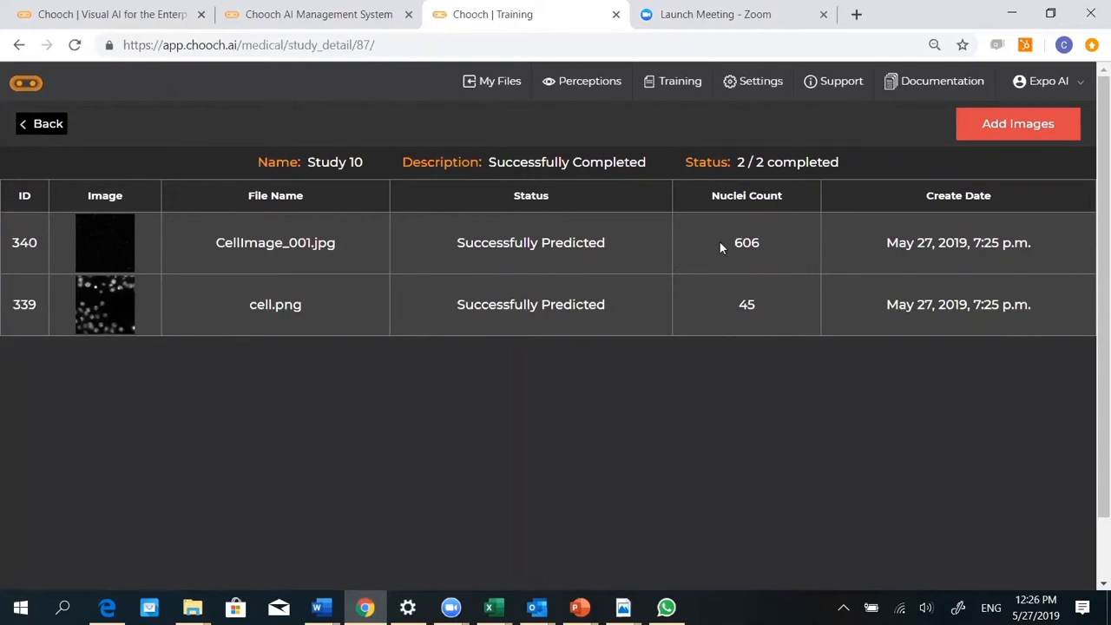
pyautogui.moveTo(769, 264)
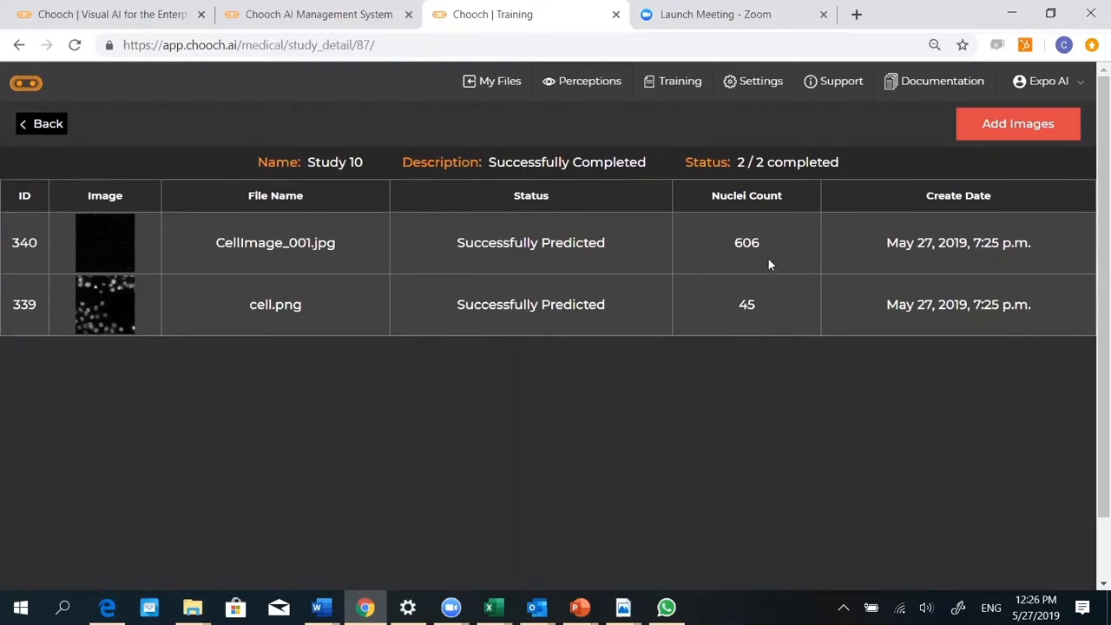
pyautogui.moveTo(127, 254)
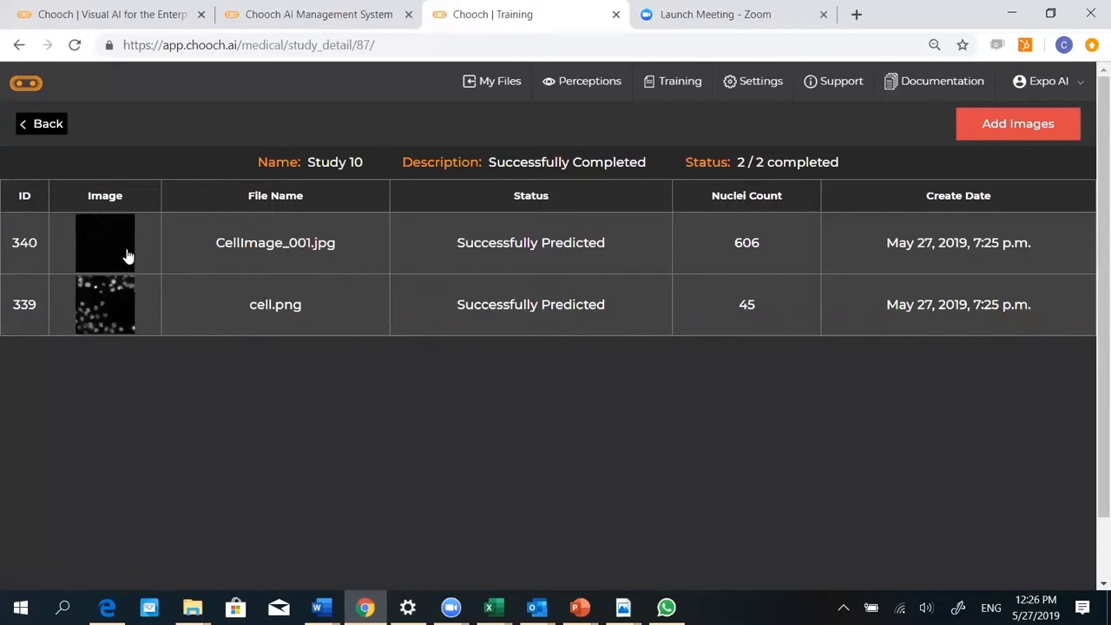
pyautogui.click(105, 242)
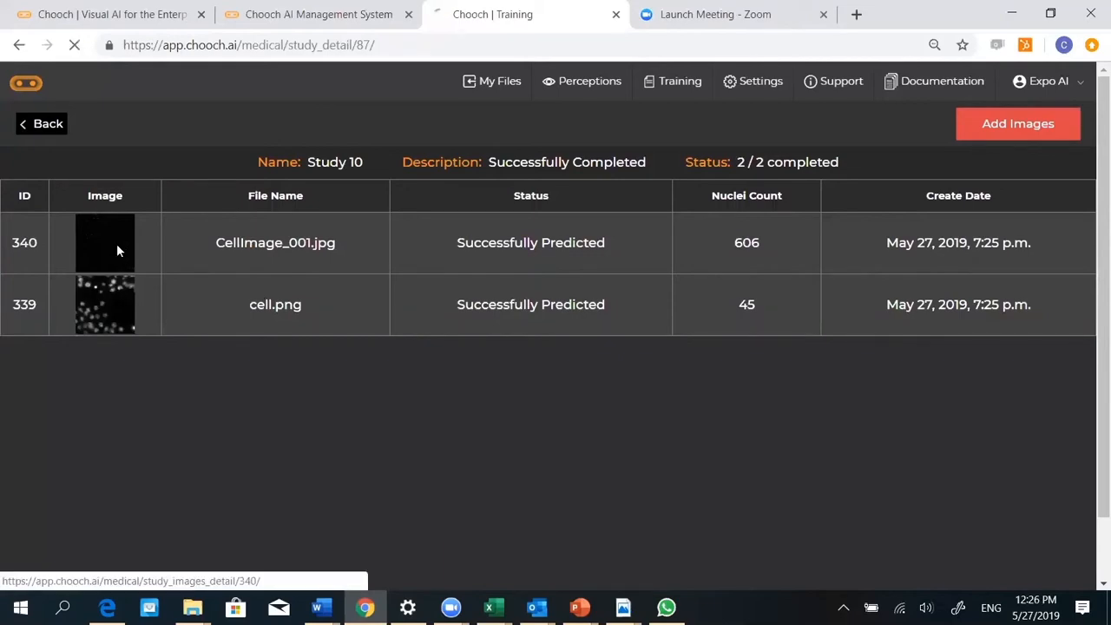
pyautogui.click(105, 243)
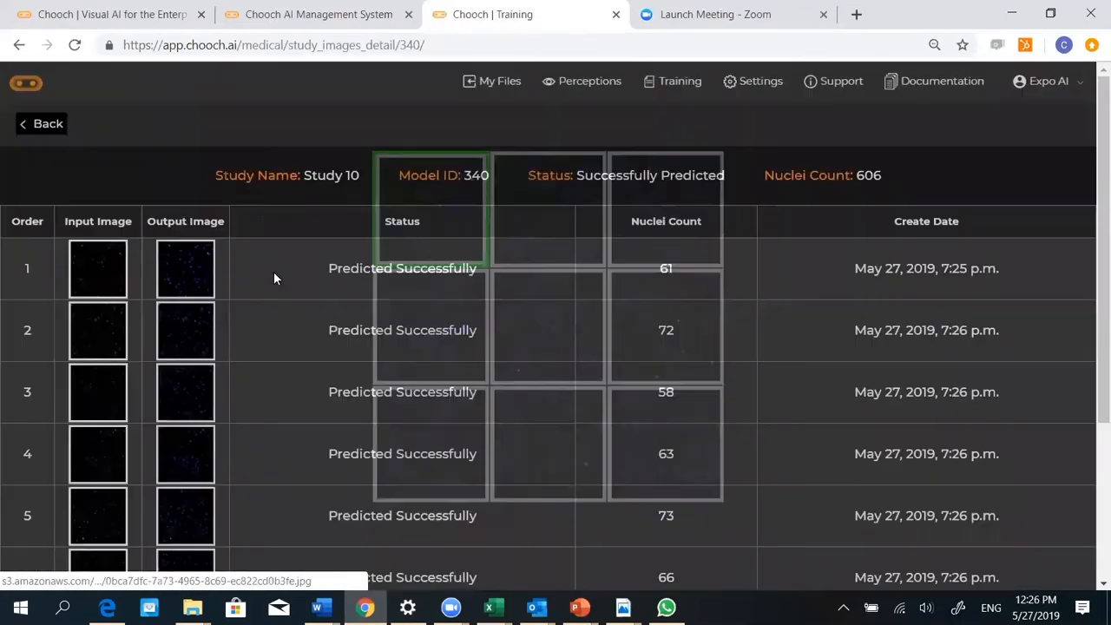
pyautogui.scroll(-3)
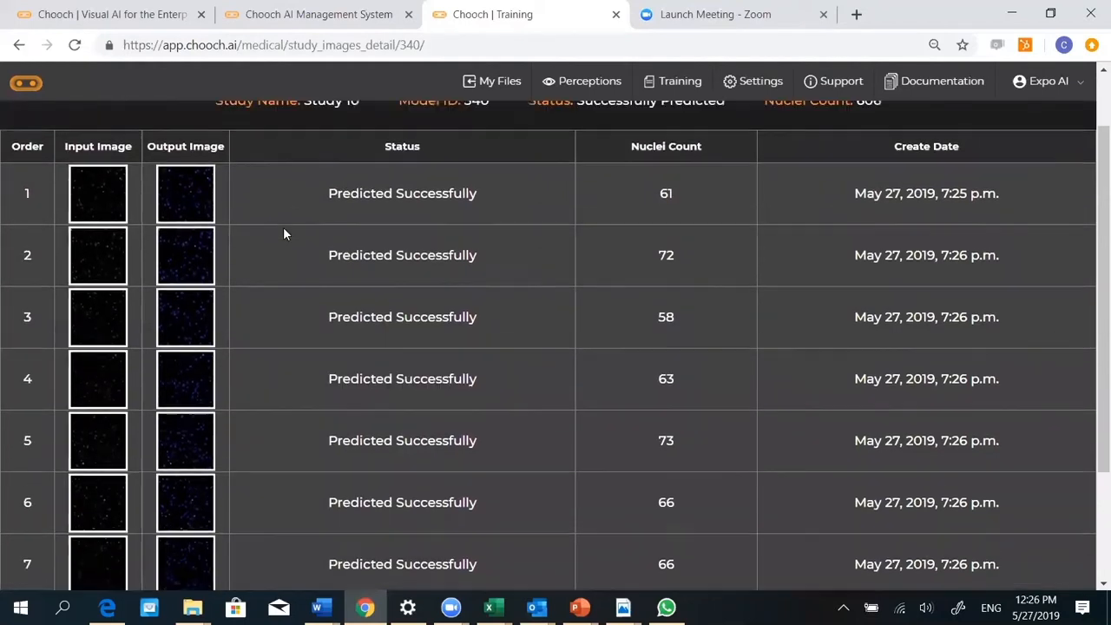
pyautogui.scroll(3)
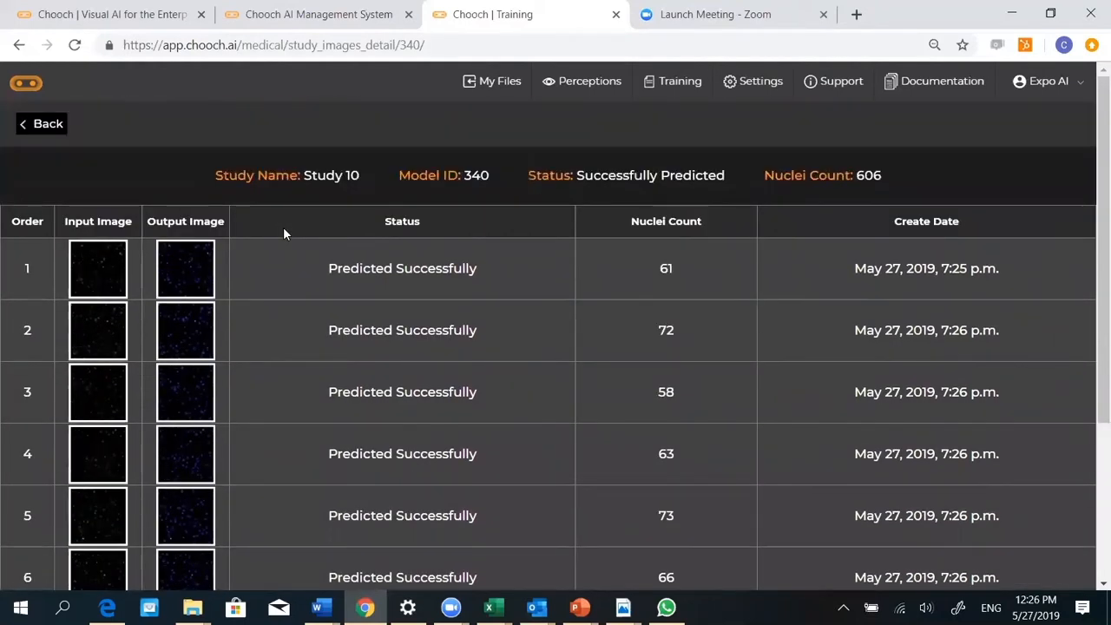
pyautogui.moveTo(280, 240)
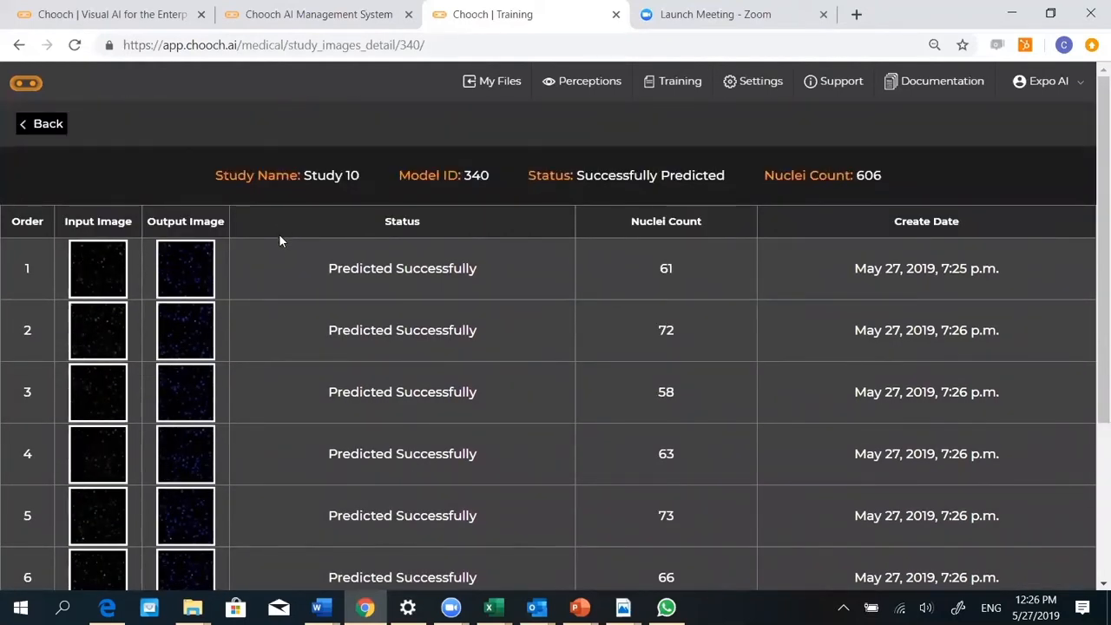
pyautogui.moveTo(286, 269)
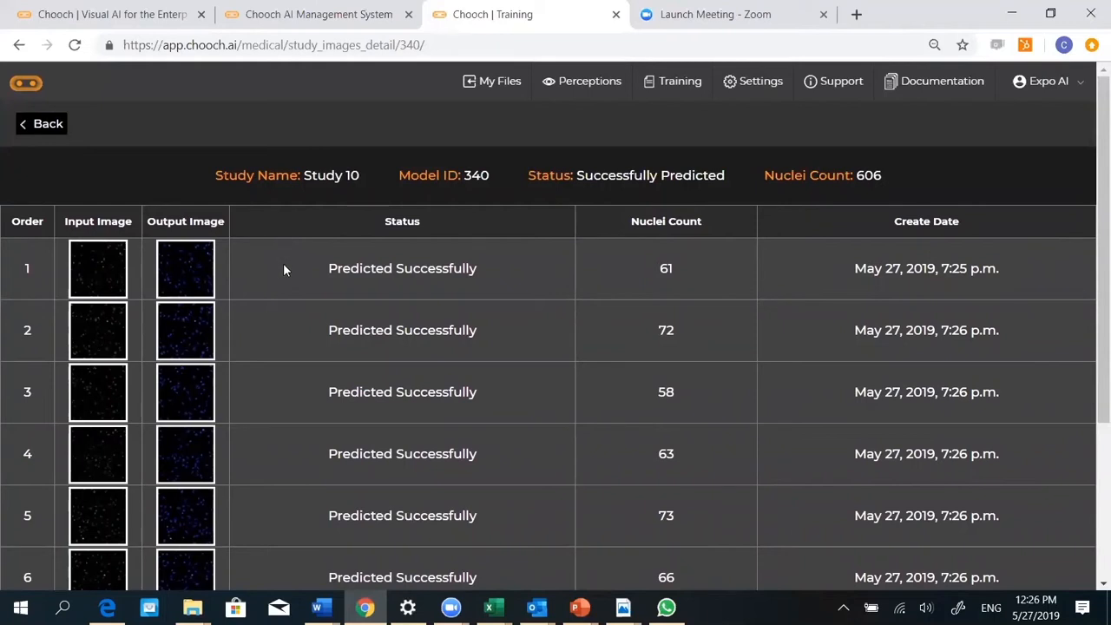
pyautogui.scroll(-3)
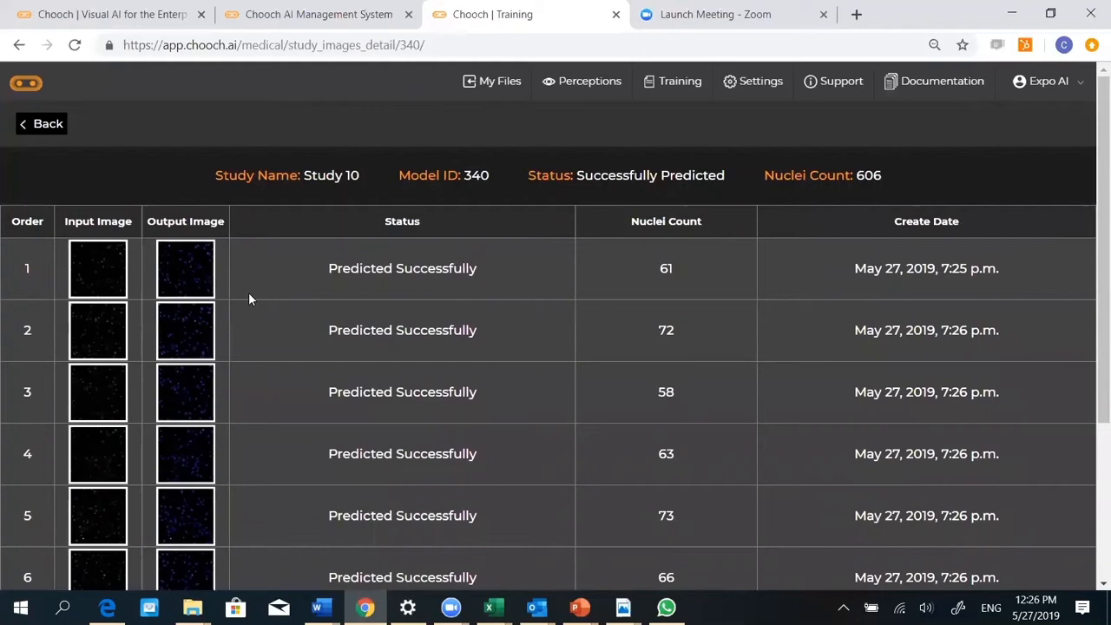
# Enlarge the first tile's output image to see its detected nuclei
pyautogui.click(97, 267)
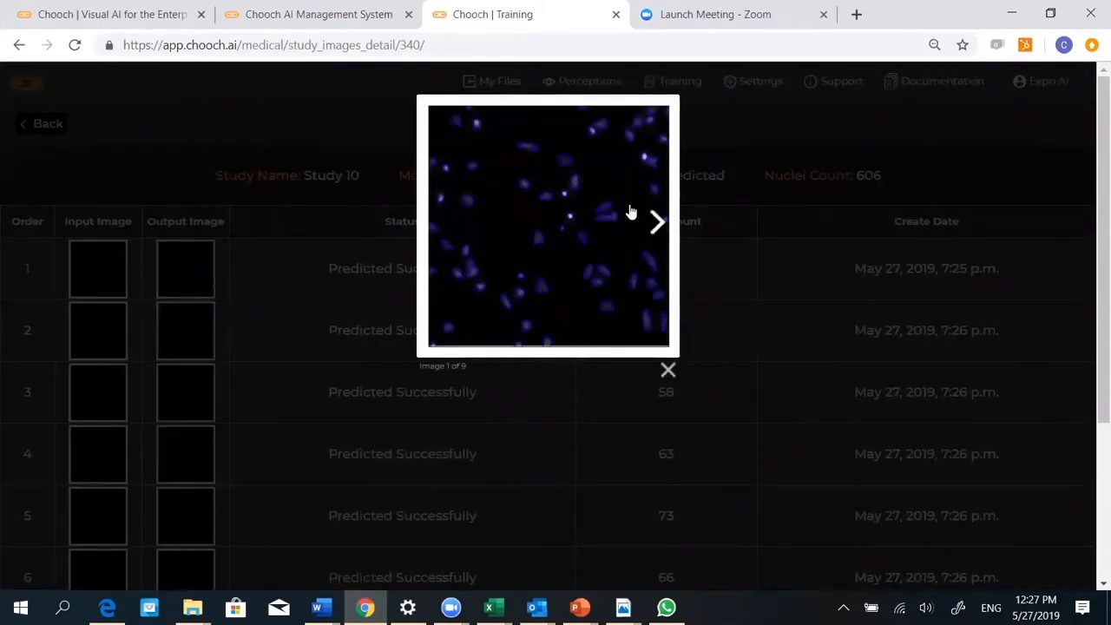
pyautogui.moveTo(629, 294)
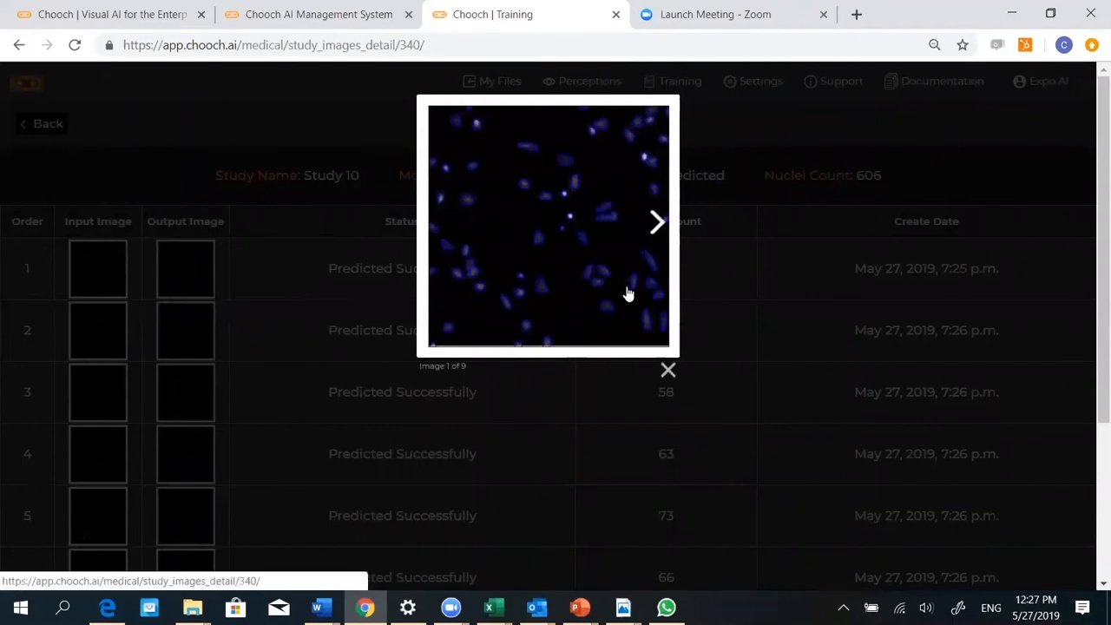
pyautogui.moveTo(604, 308)
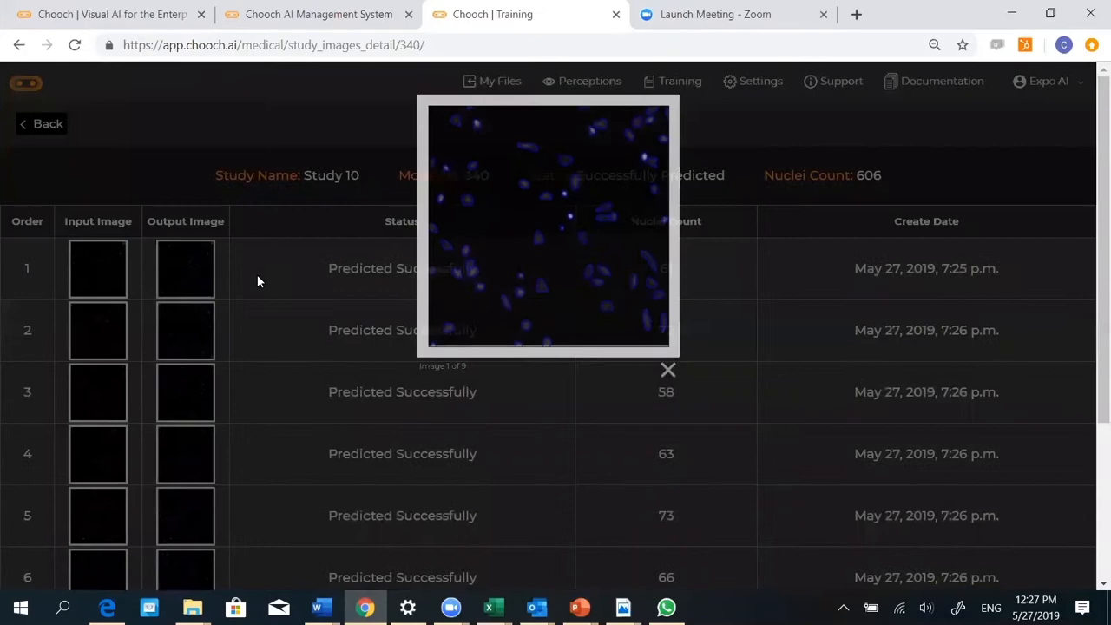
# Close the preview and review all nine tile counts, totaling 606 nuclei
pyautogui.click(185, 330)
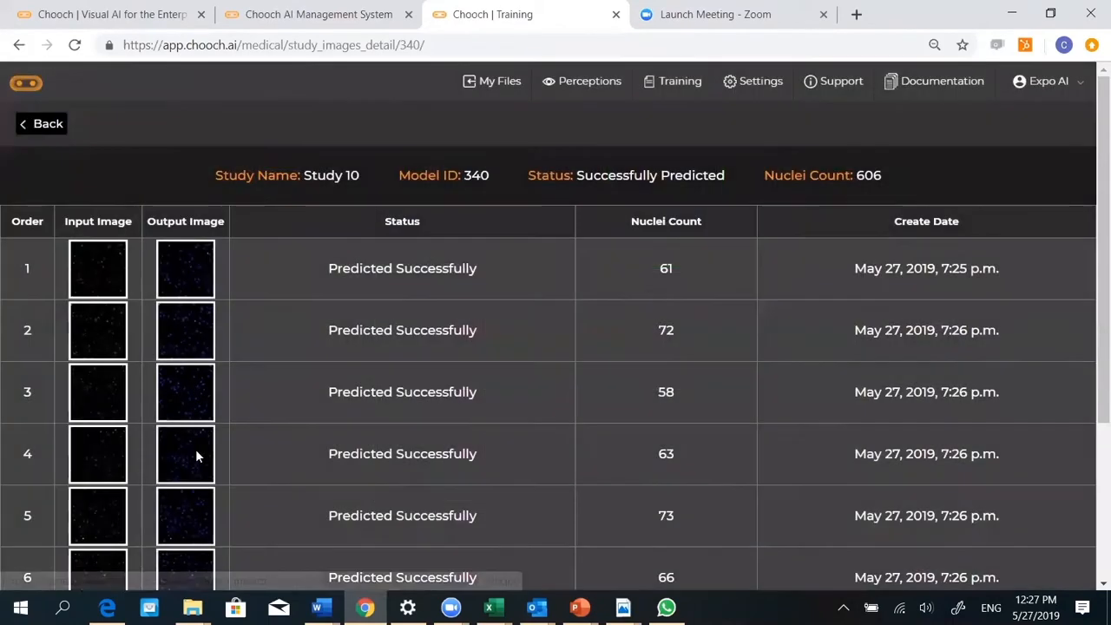
pyautogui.scroll(-3)
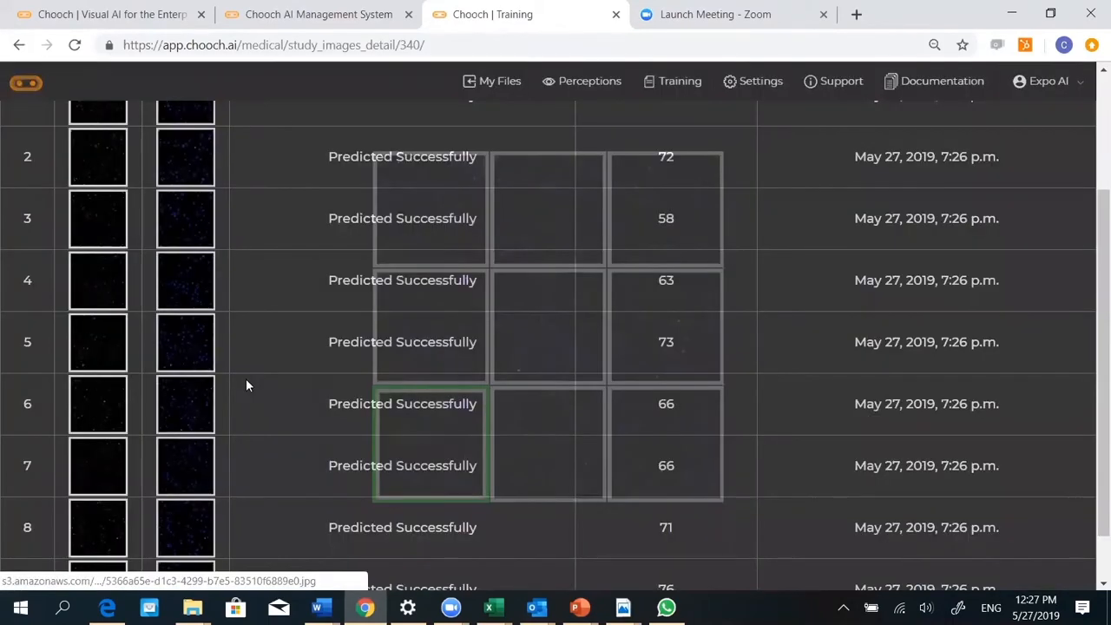
pyautogui.scroll(-3)
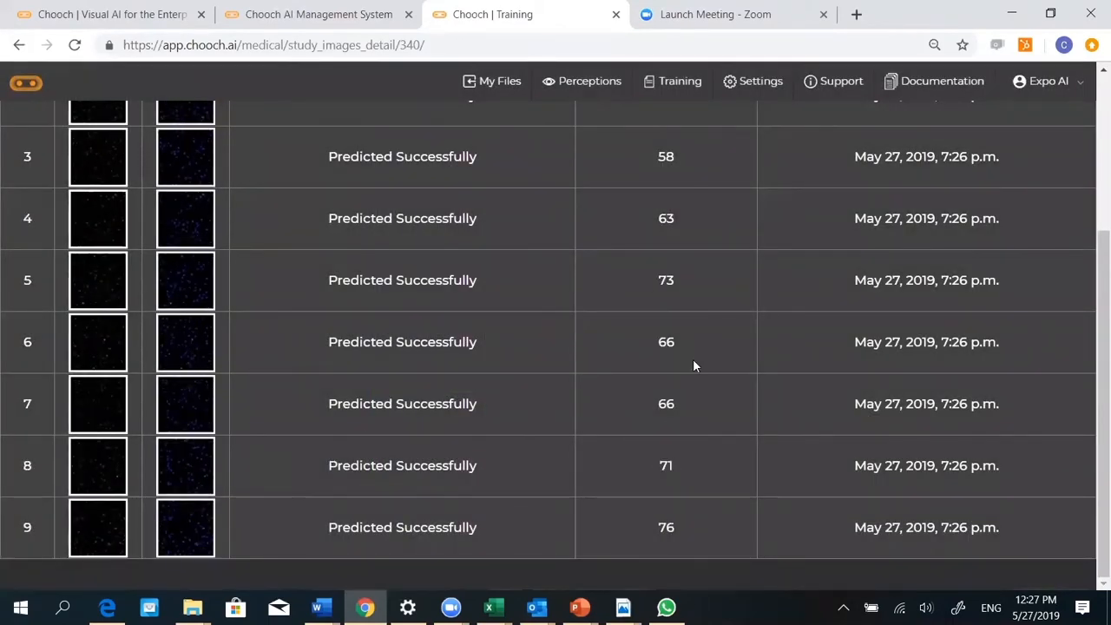
pyautogui.scroll(3)
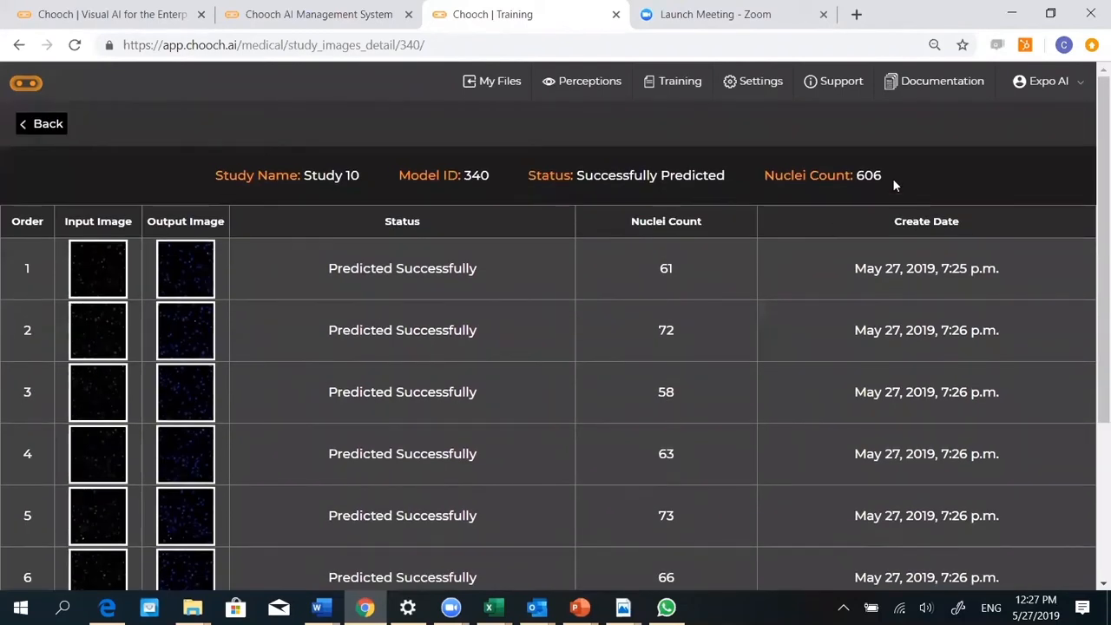
pyautogui.moveTo(265, 282)
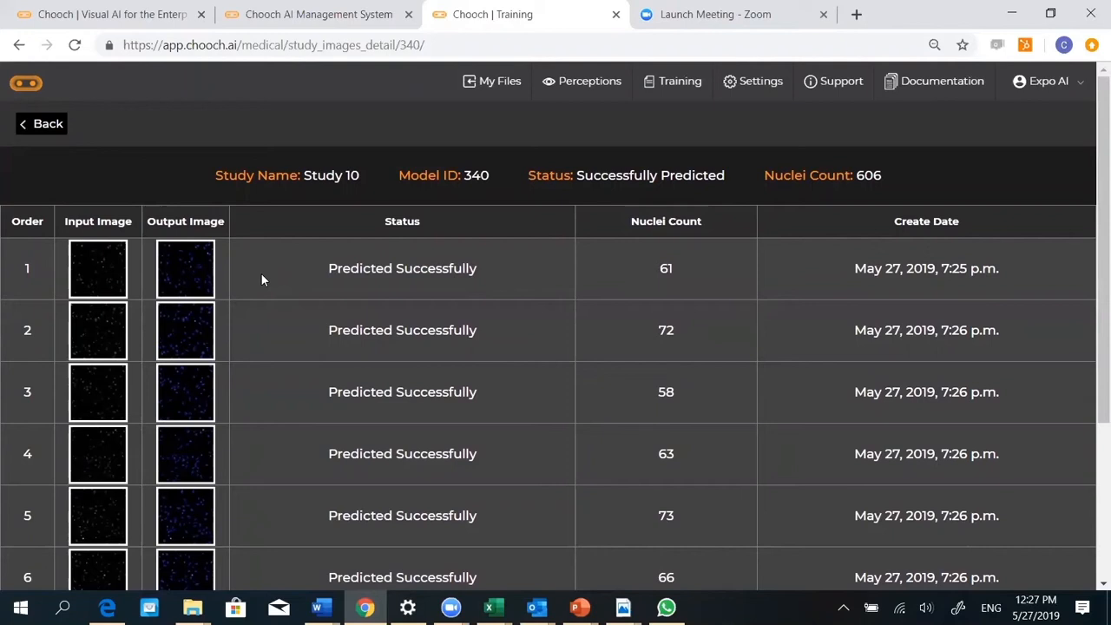
pyautogui.moveTo(87, 138)
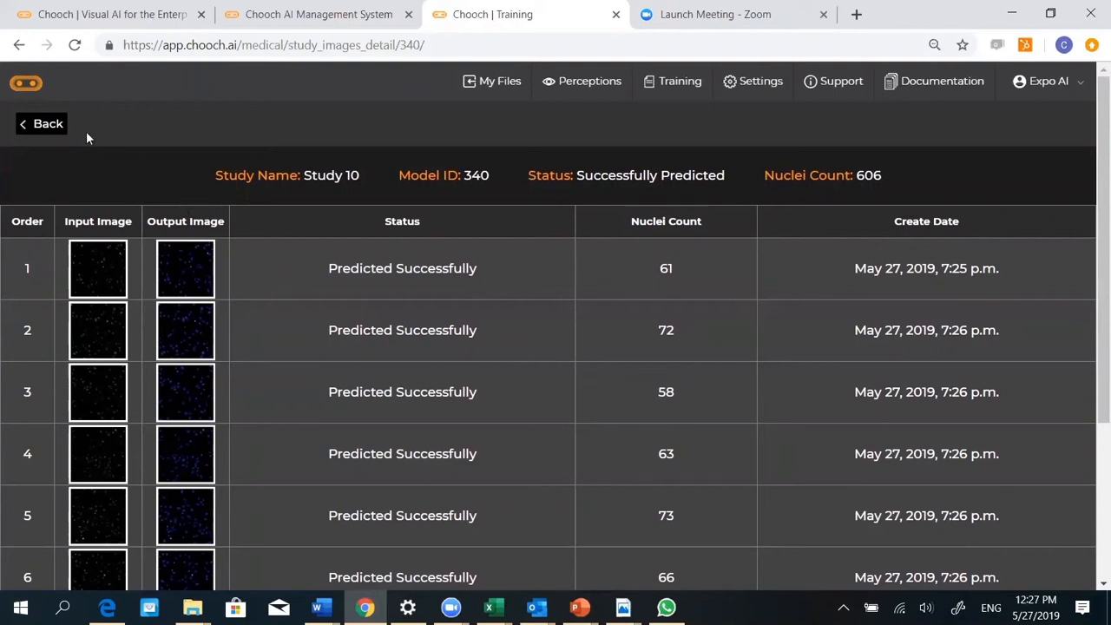
# Go back to the Study 10 summary showing 606 and 45 nuclei
pyautogui.click(39, 124)
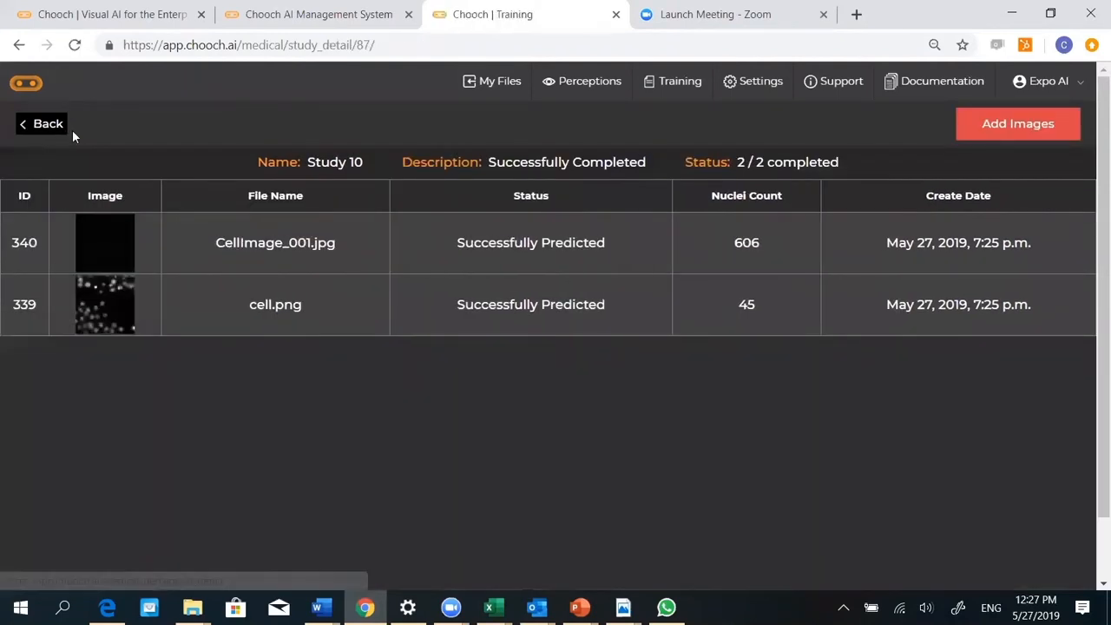
pyautogui.moveTo(183, 147)
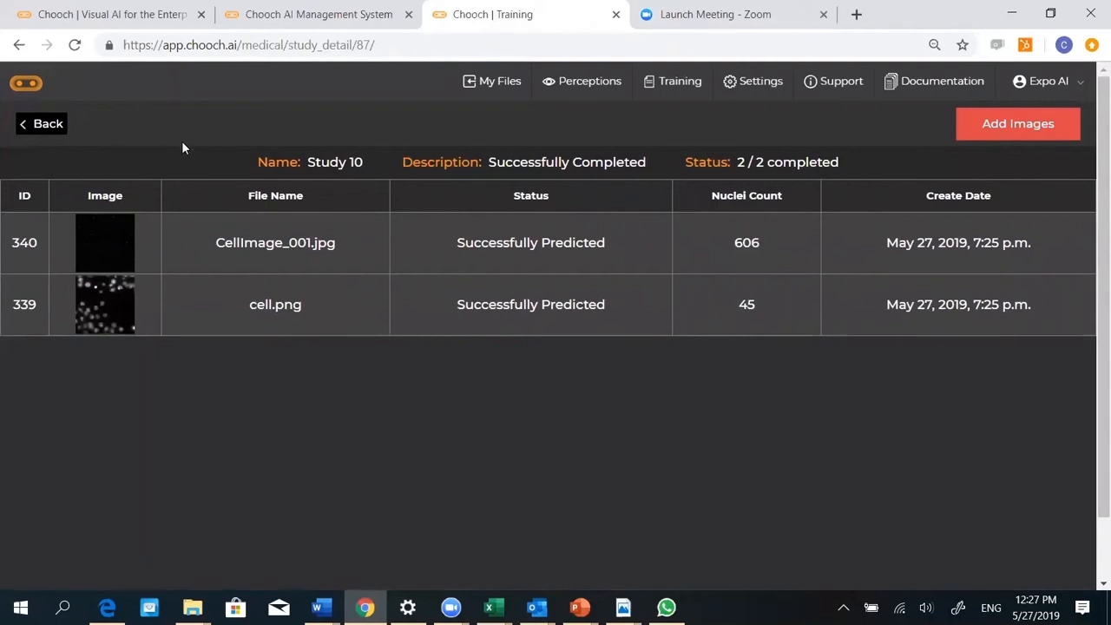
pyautogui.moveTo(95, 137)
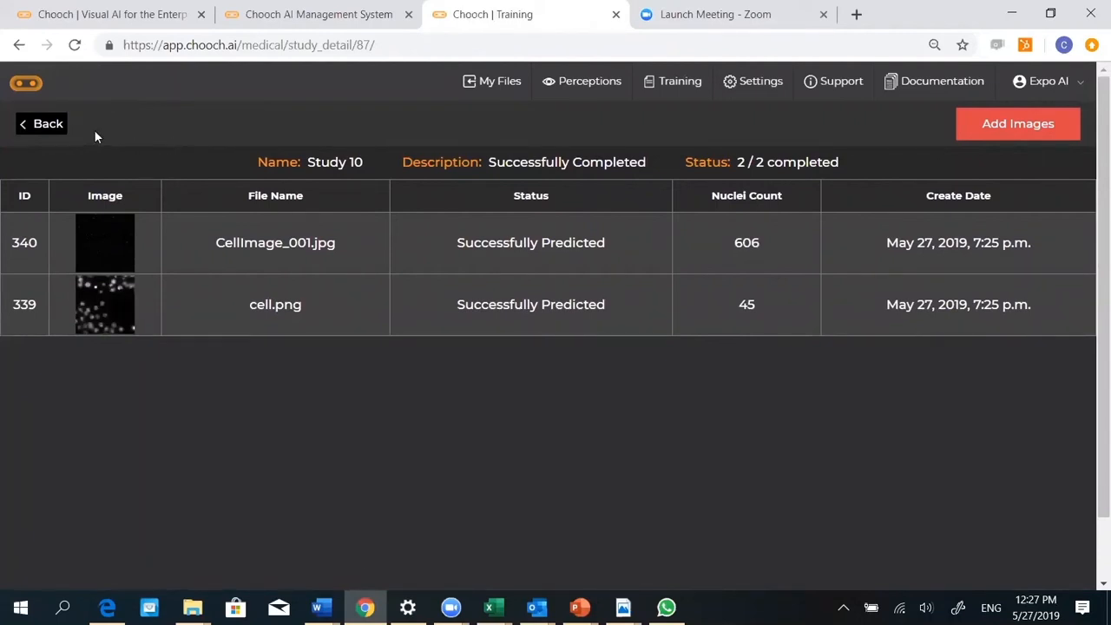
pyautogui.moveTo(113, 142)
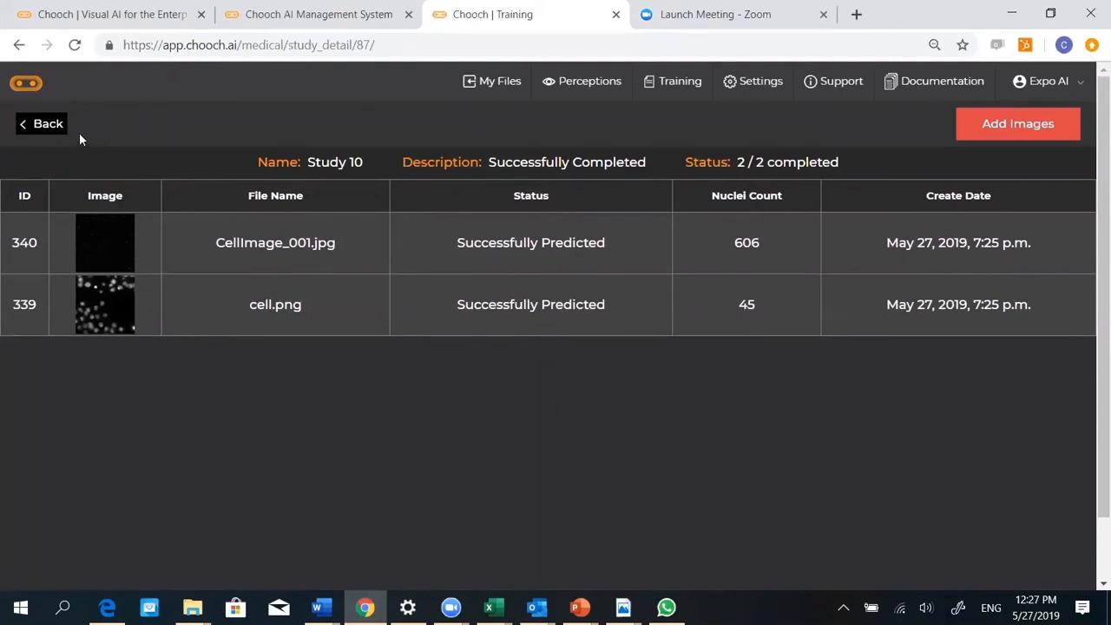
# Return to the model's study list with Study 10 completed 2/2
pyautogui.click(41, 123)
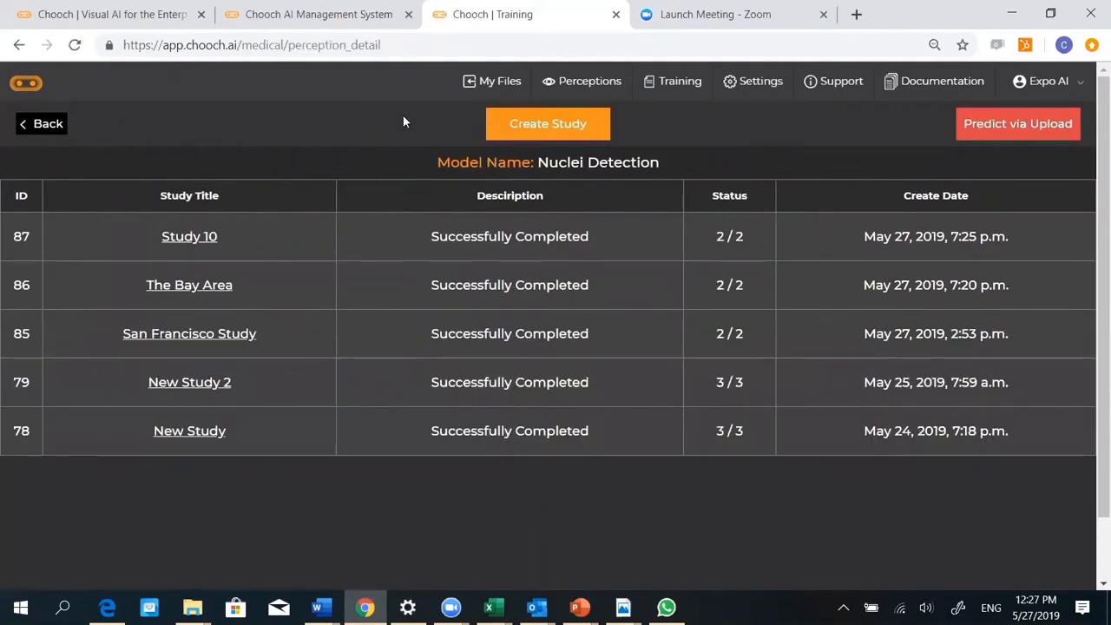
pyautogui.moveTo(390, 163)
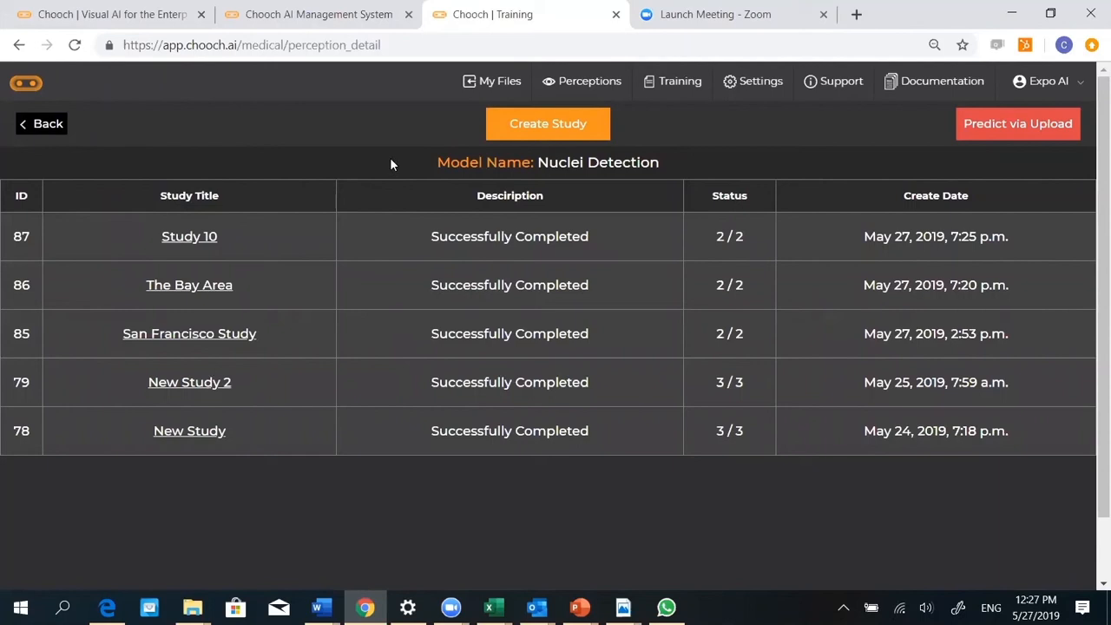
pyautogui.moveTo(621, 139)
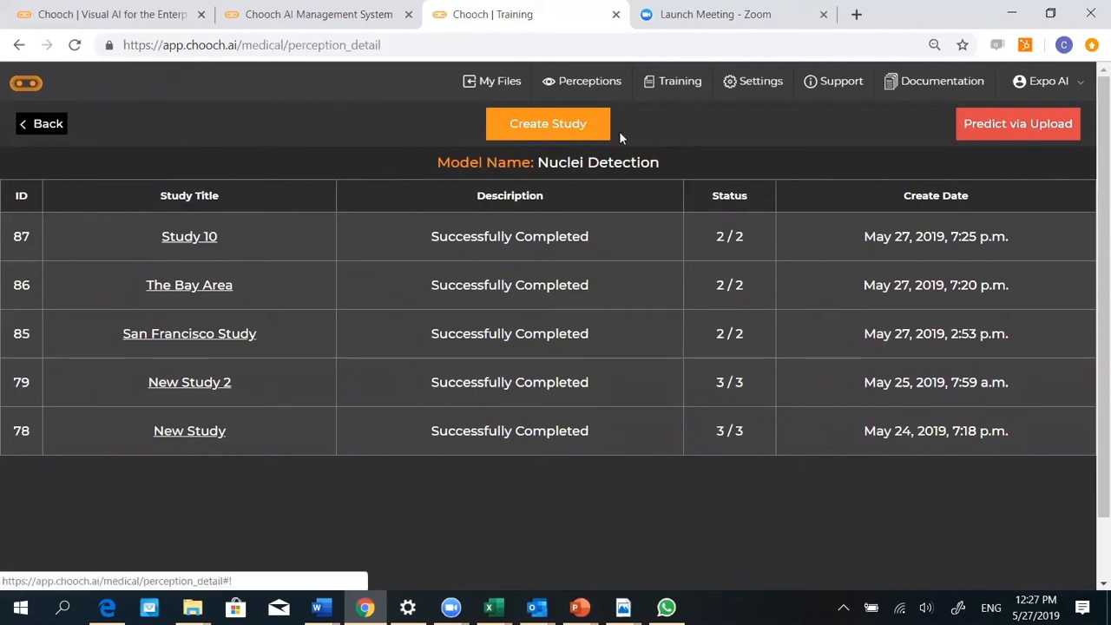
pyautogui.moveTo(347, 539)
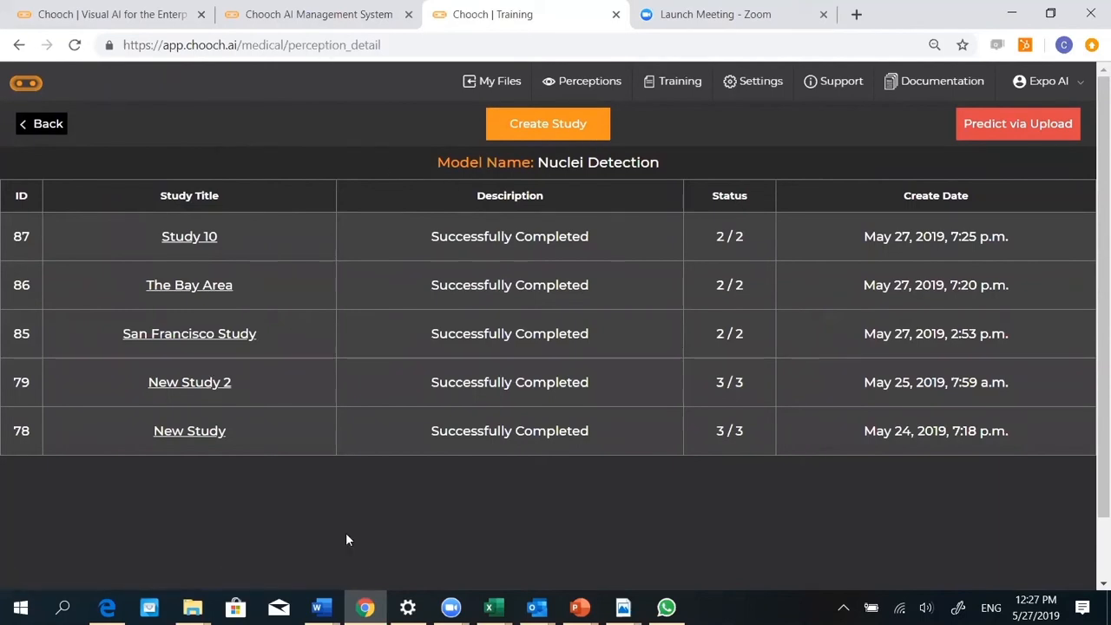